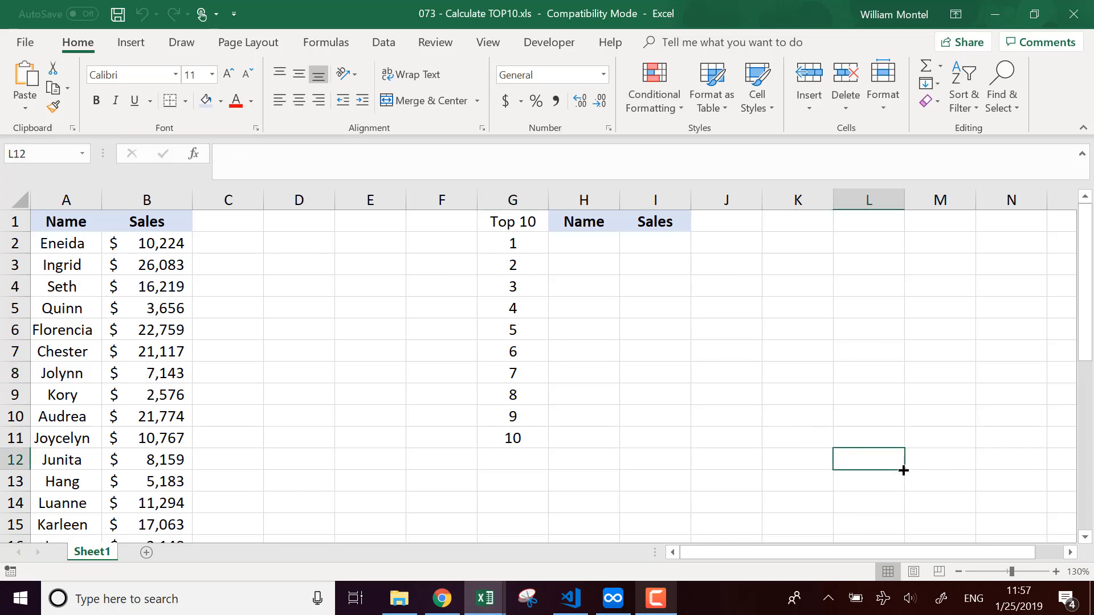
mouse_move(314, 382)
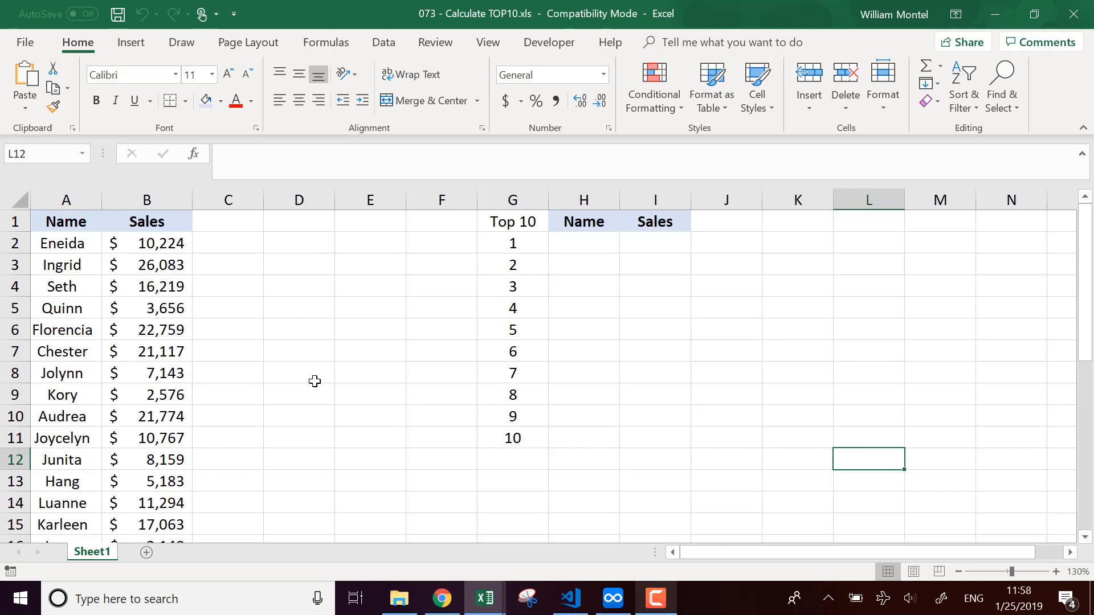
mouse_move(95, 206)
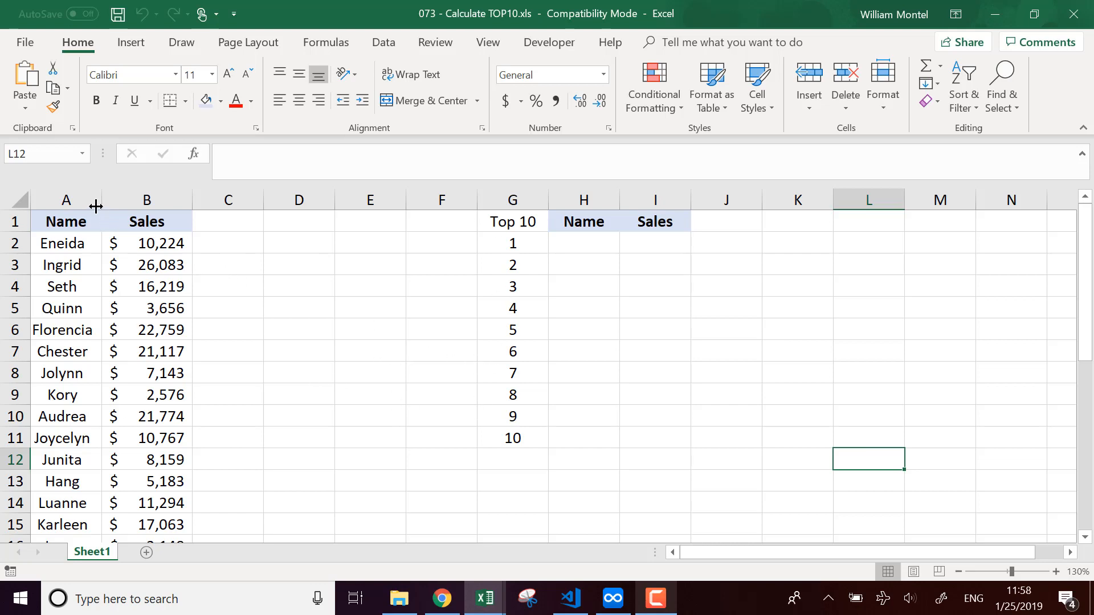
- Point out the Sales figures and the Top 10 numbers 1 to 10, then clear the selection
left_click_drag(66, 243, 66, 481)
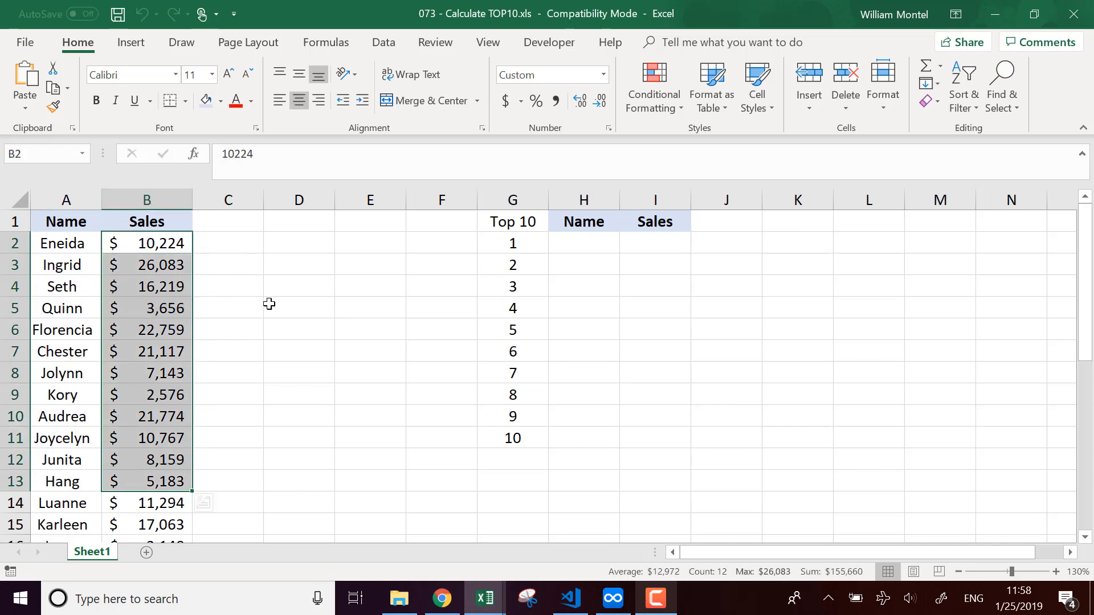
left_click_drag(513, 243, 513, 438)
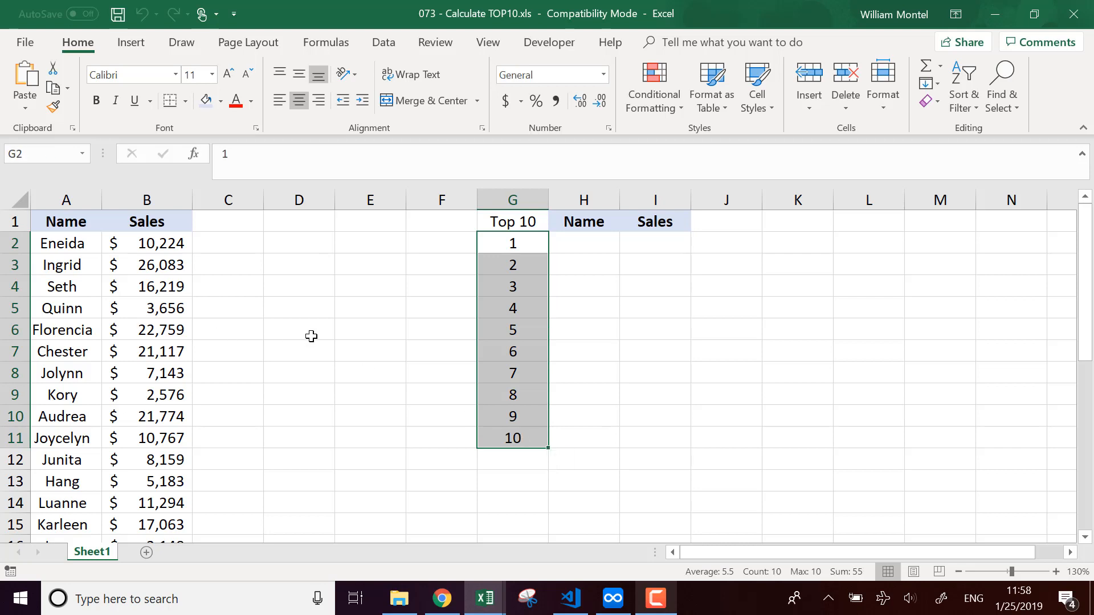
left_click(299, 329)
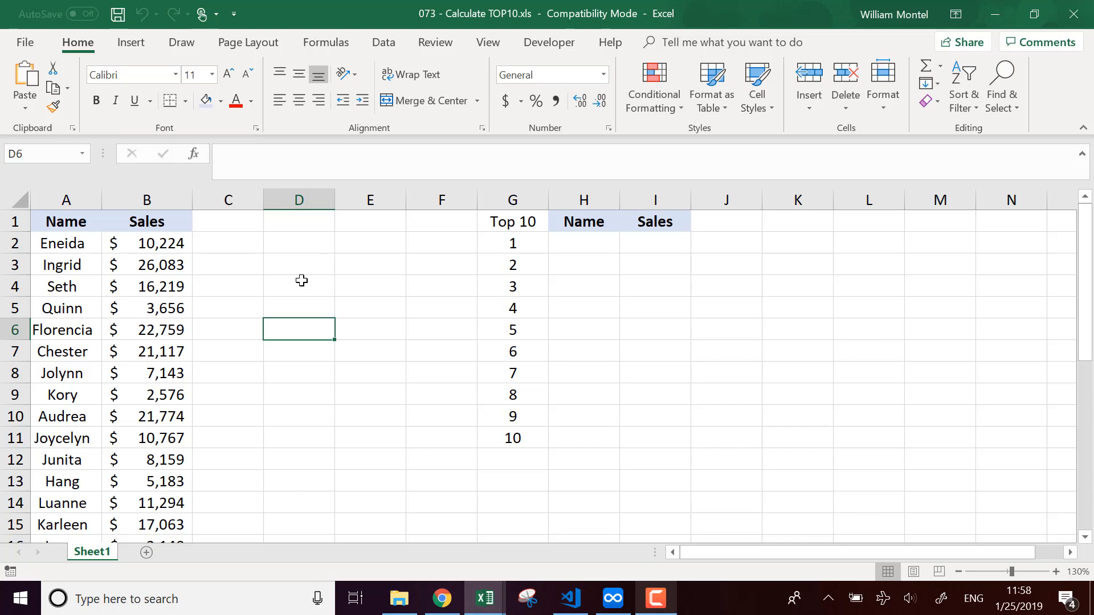
mouse_move(406, 338)
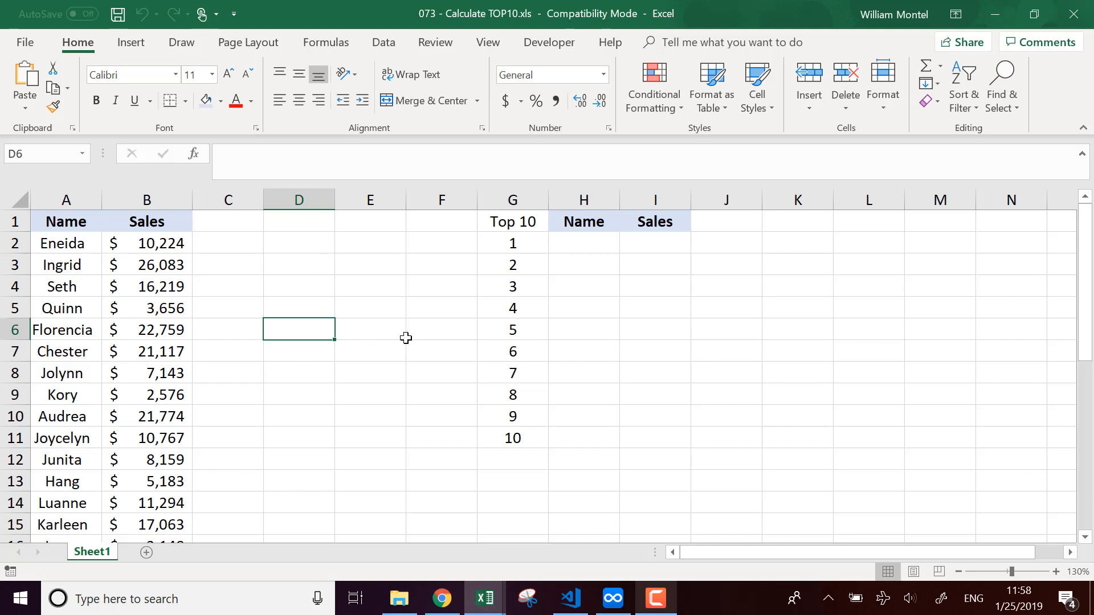
mouse_move(247, 249)
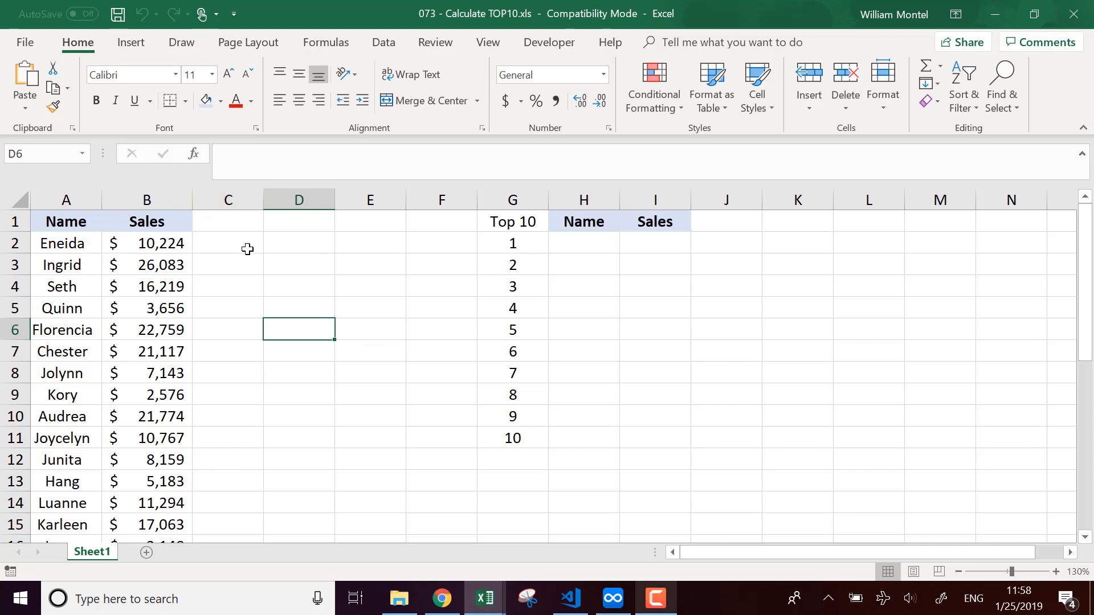
mouse_move(547, 371)
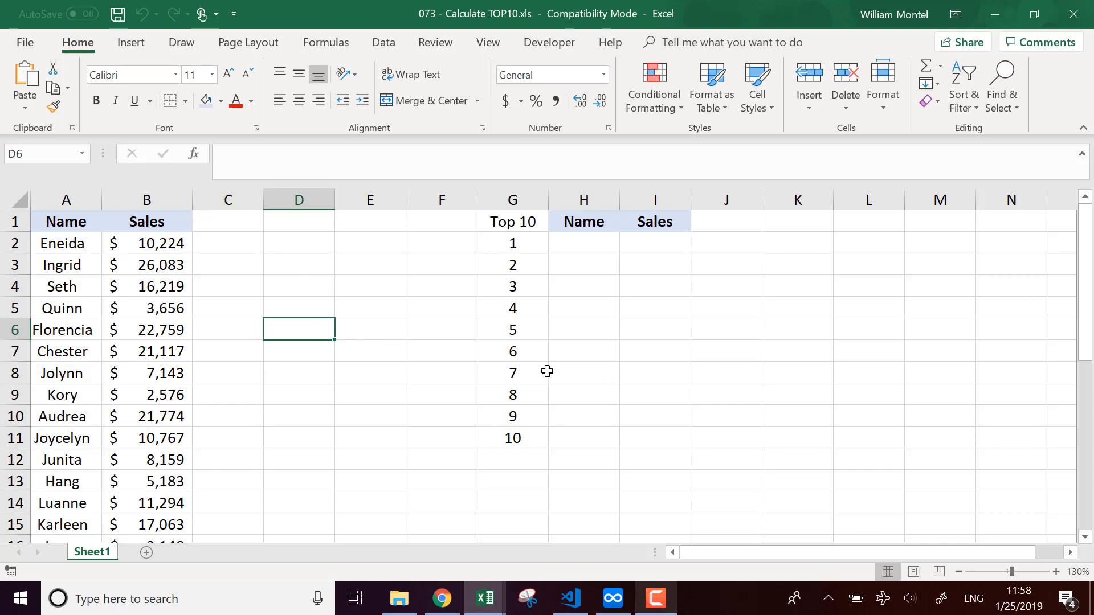
left_click(369, 351)
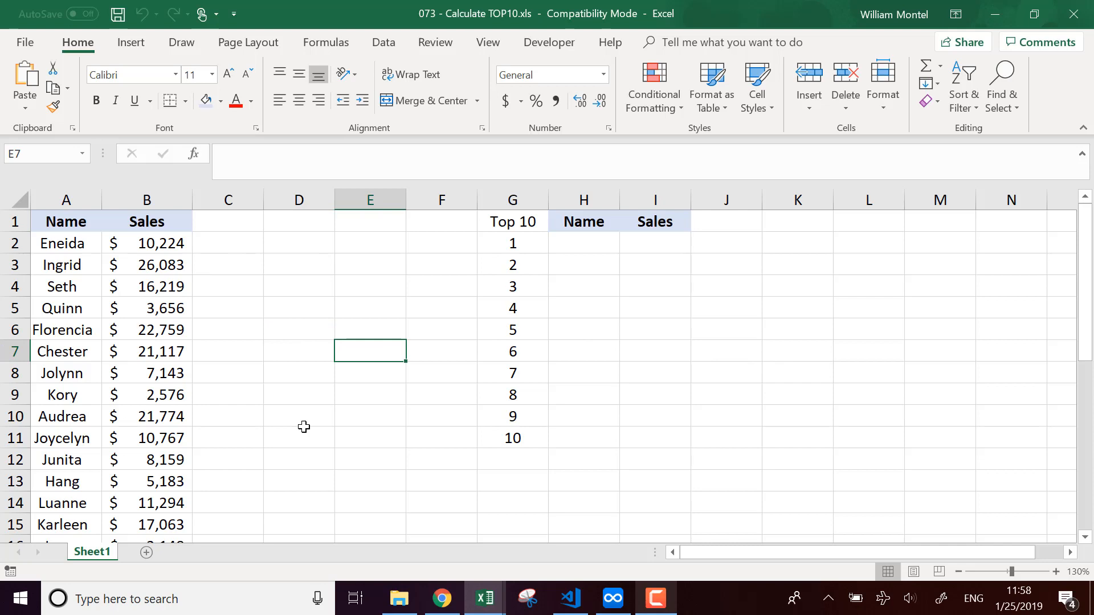
mouse_move(321, 275)
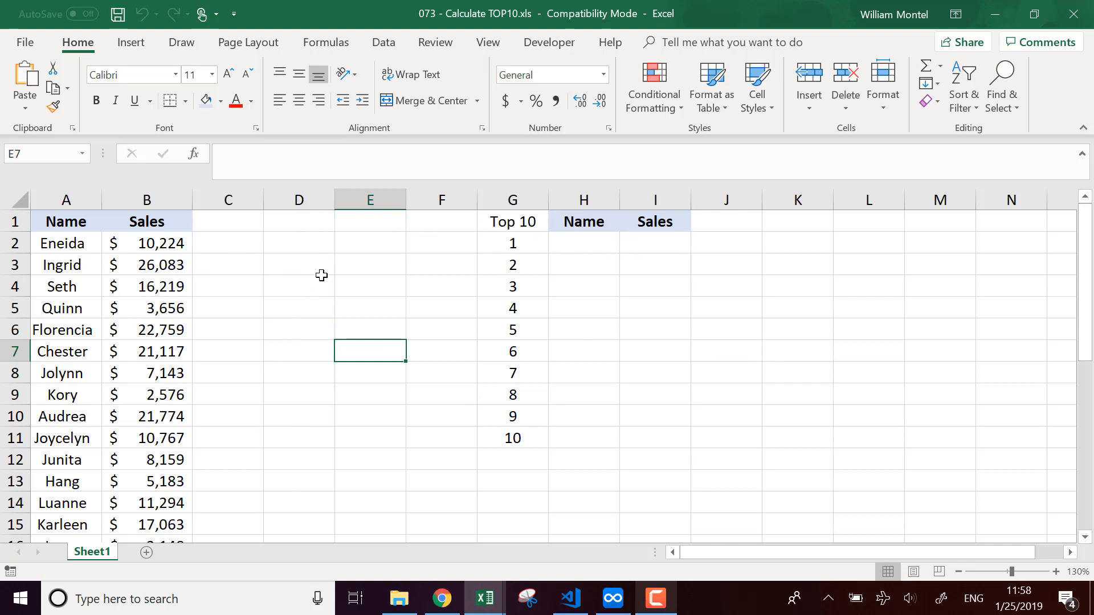
mouse_move(225, 222)
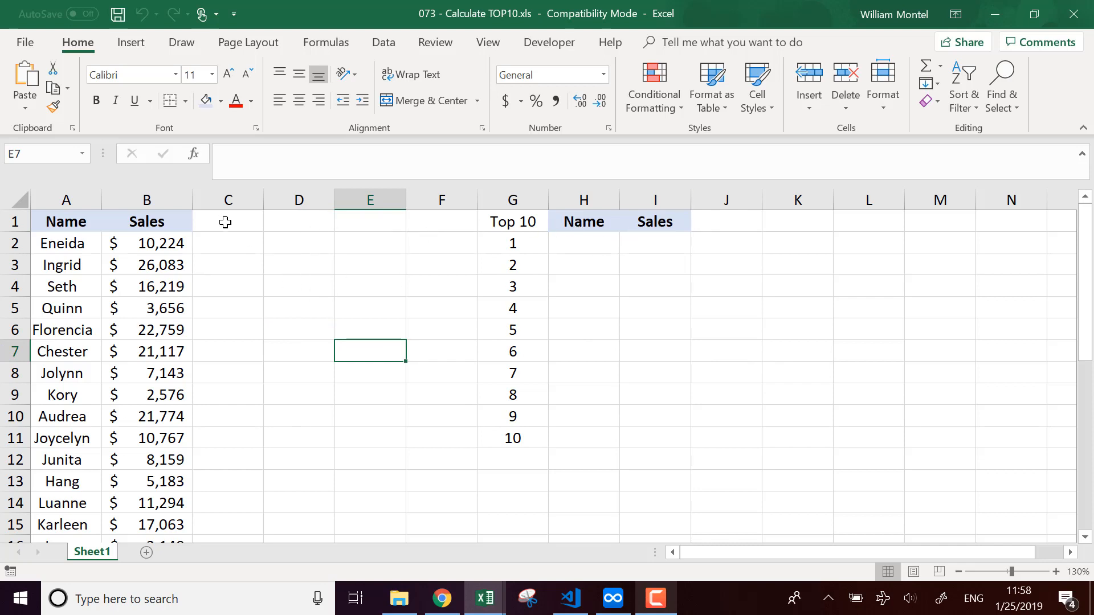
- Head C1 'Rank' and enter =RANK(B2,B:B) in C2 ranking Eneida's sales against column B
type("Ran")
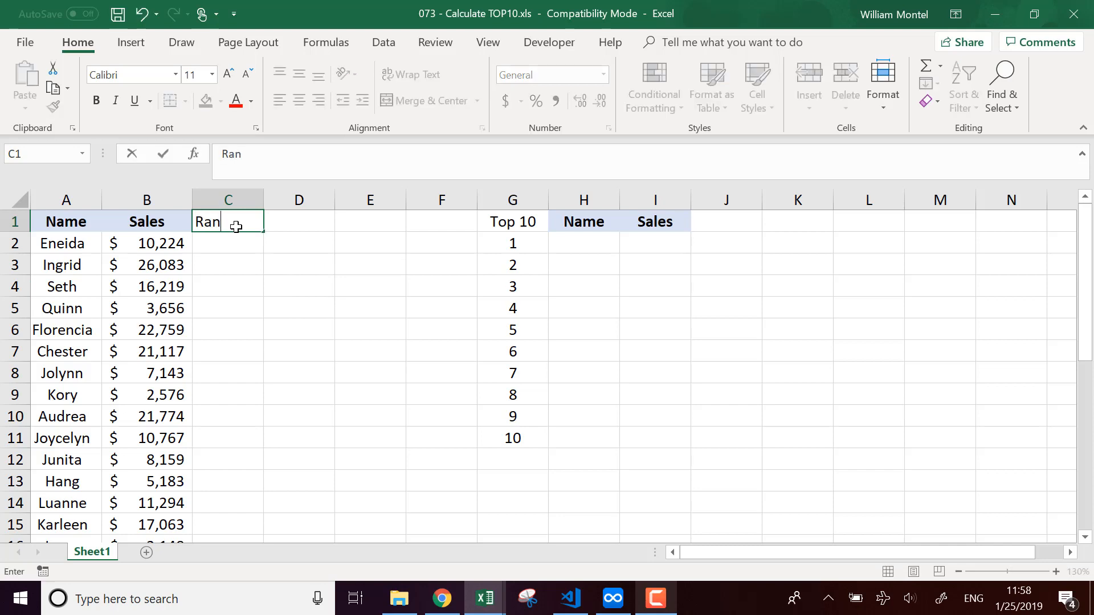
type("=")
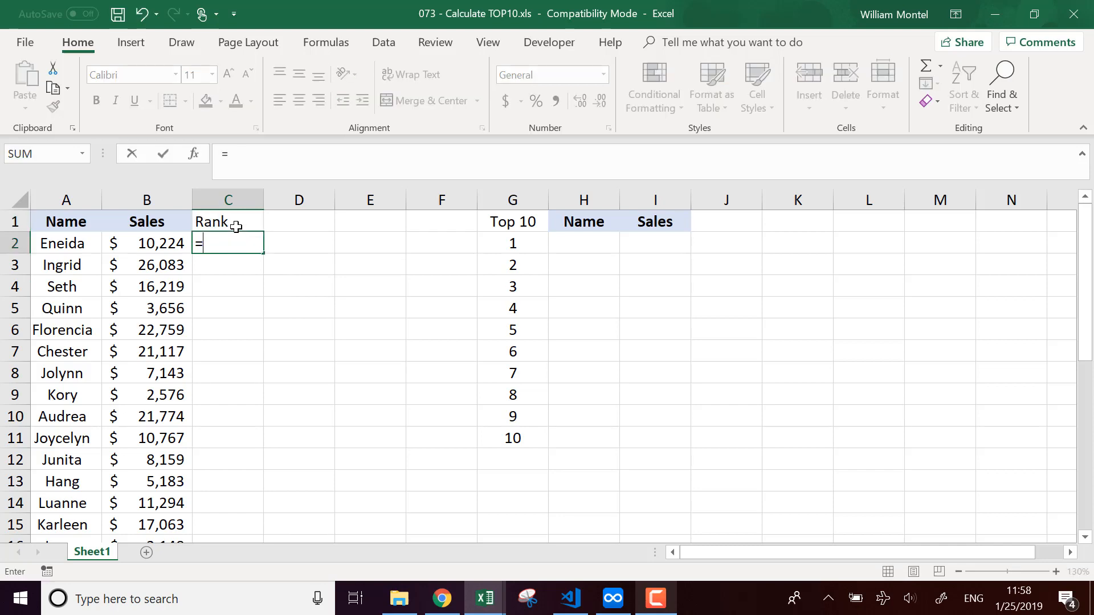
type("rank(")
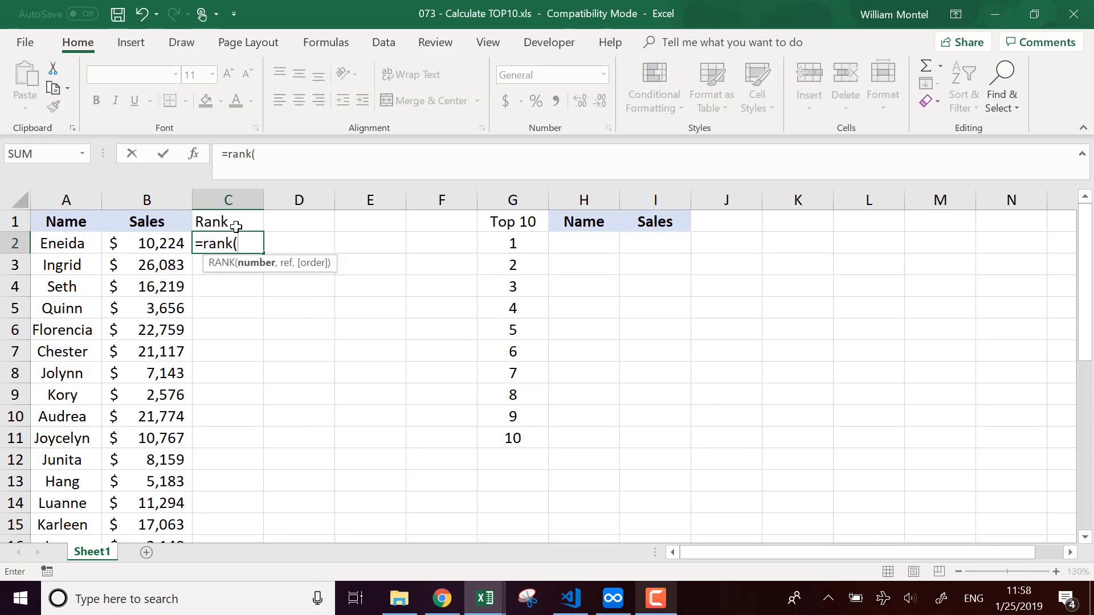
left_click(147, 243)
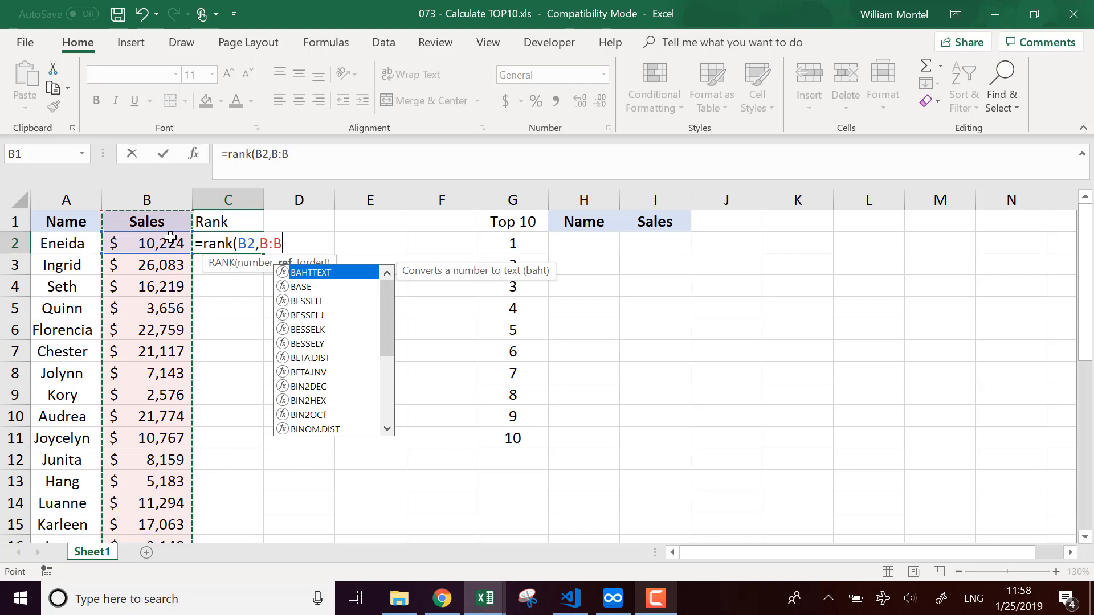
type(")")
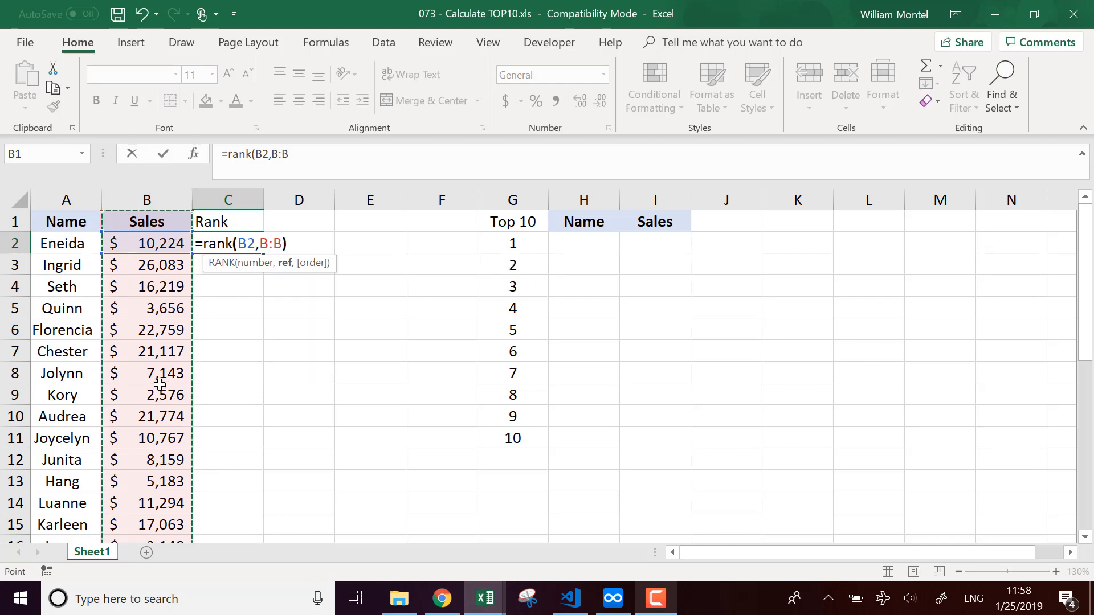
key("enter")
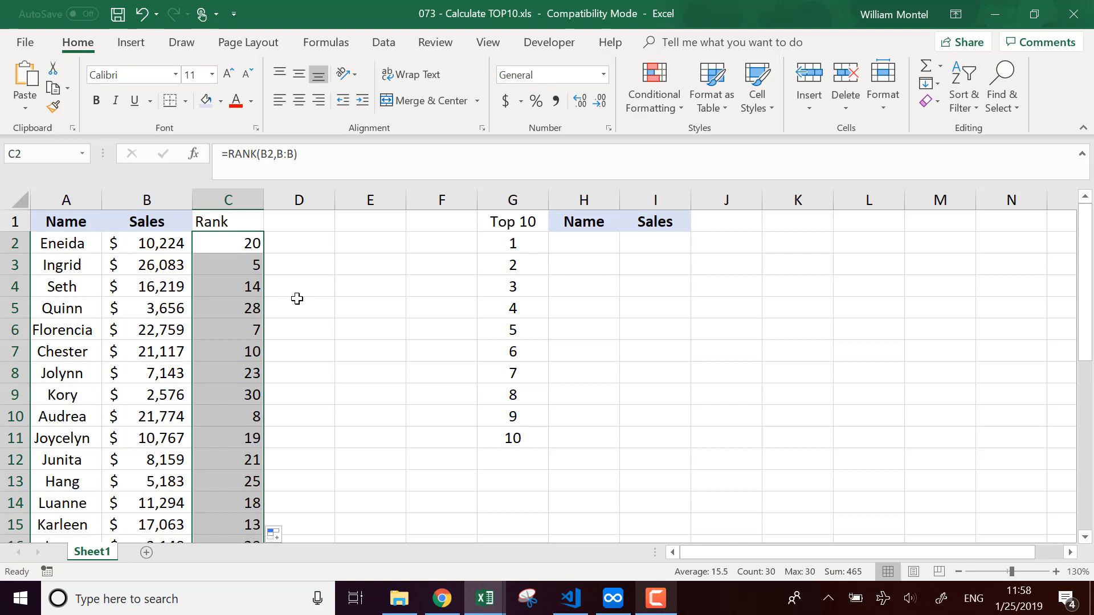
mouse_move(177, 231)
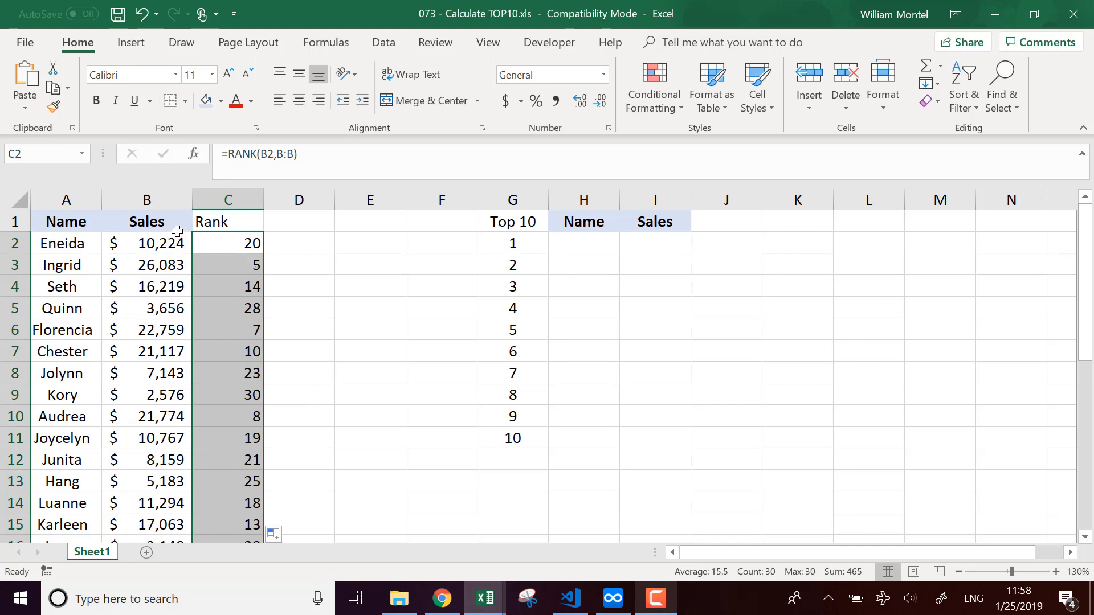
mouse_move(626, 301)
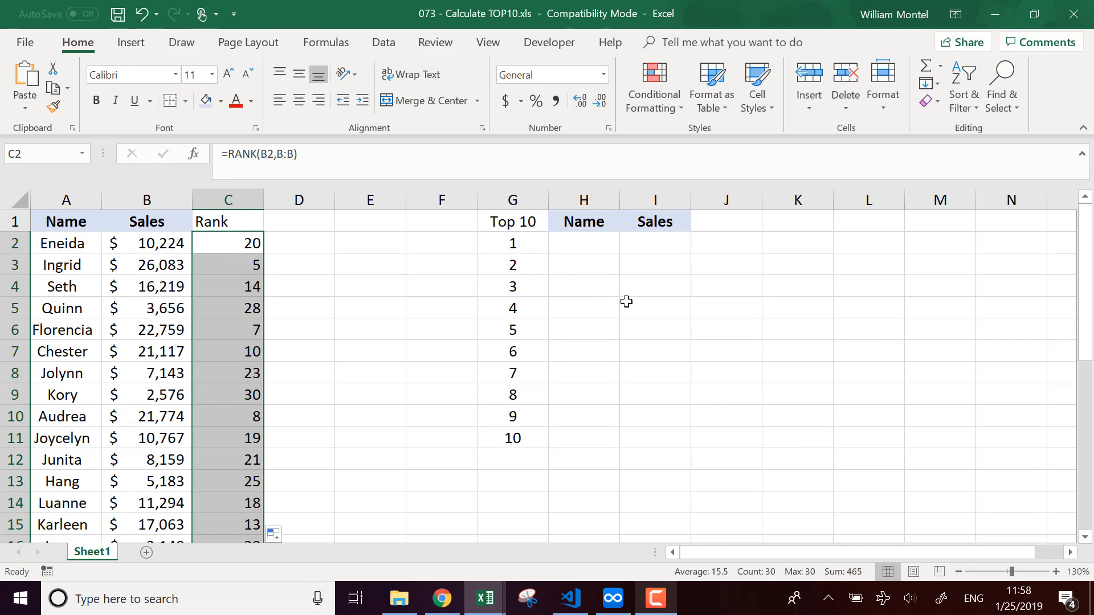
- Set B2 and B3 to 50000 so Eneida and Ingrid tie at rank 1, then center the Rank heading
left_click_drag(511, 242, 512, 265)
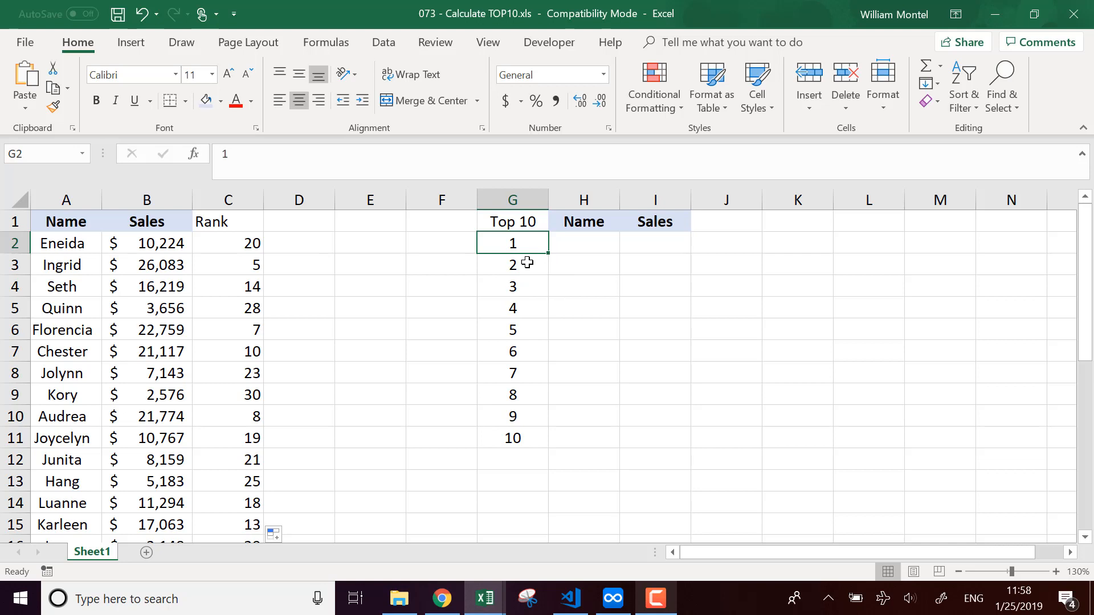
left_click(146, 243)
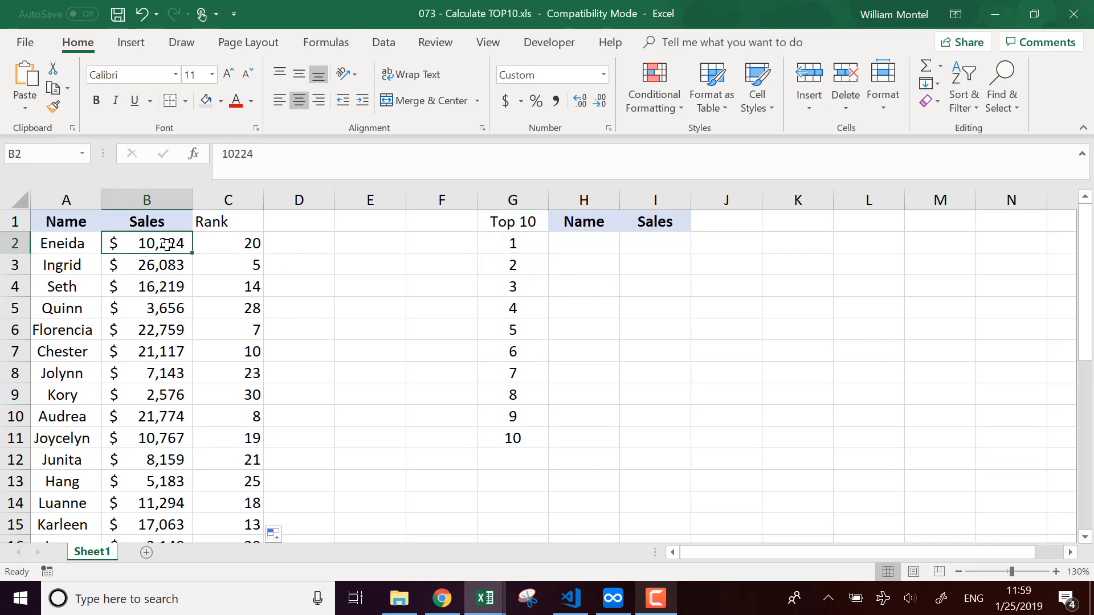
type("500000")
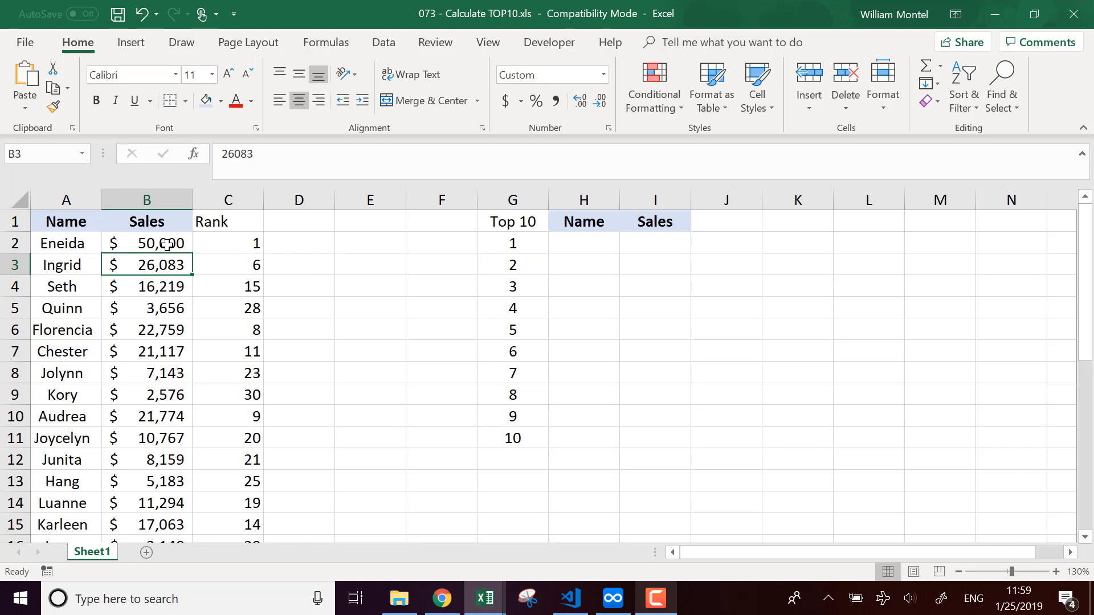
type("500000")
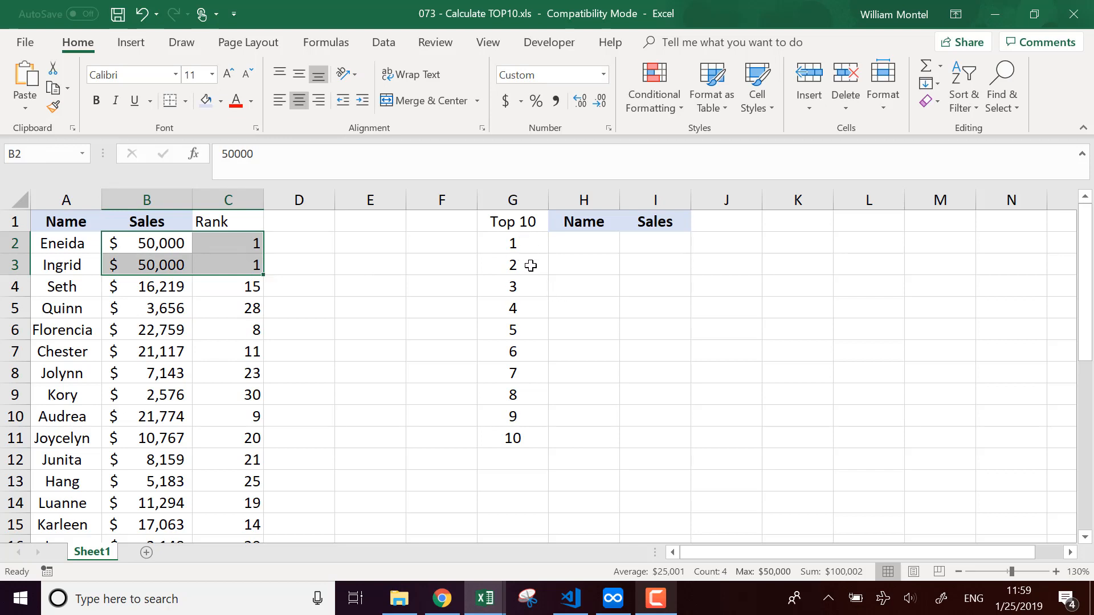
left_click(228, 200)
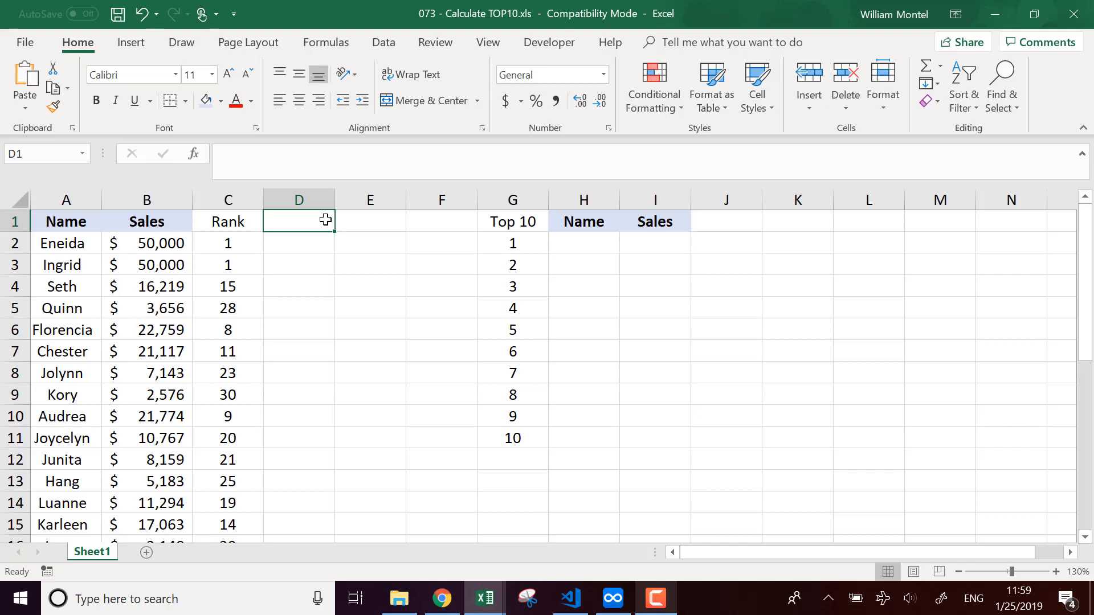
mouse_move(283, 300)
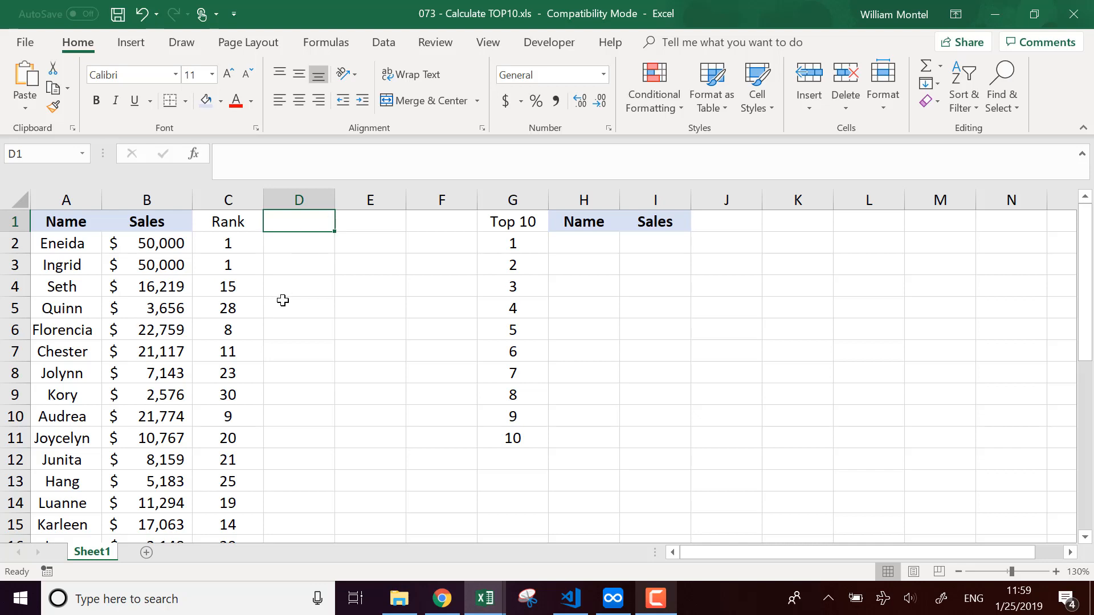
mouse_move(215, 263)
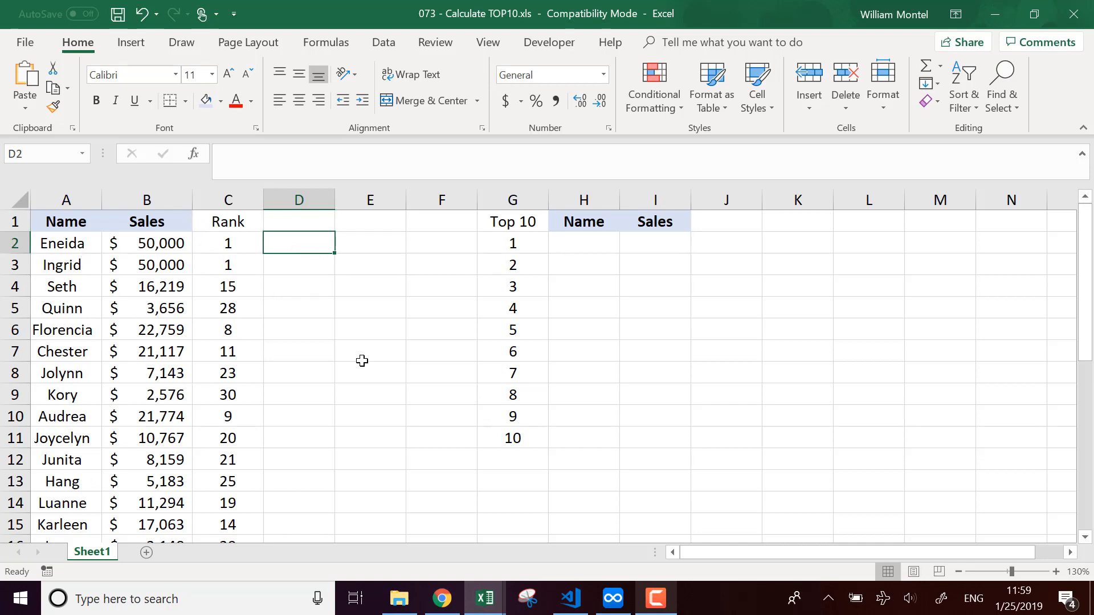
mouse_move(356, 257)
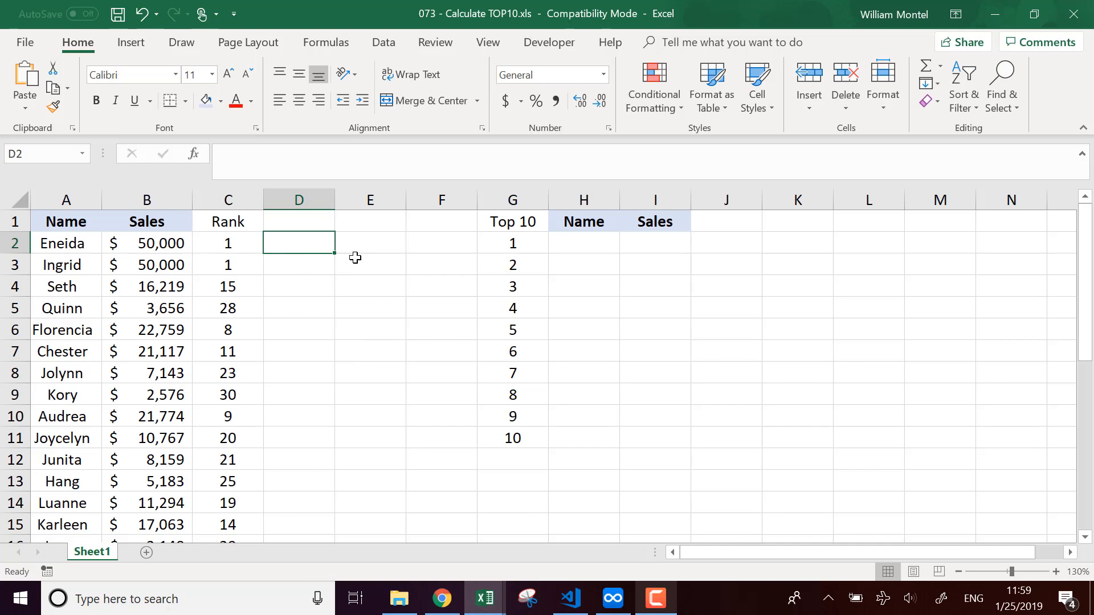
- Enter =C2+ROW()/1000000 in D2 to add a tiny row-based fraction to the rank
left_click(228, 242)
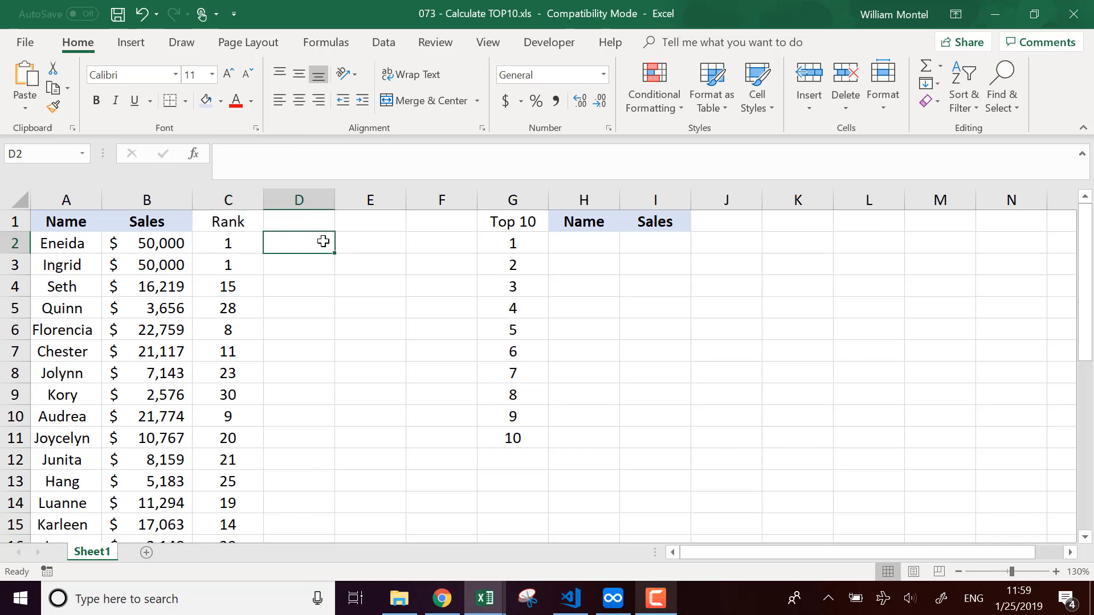
type("=C2")
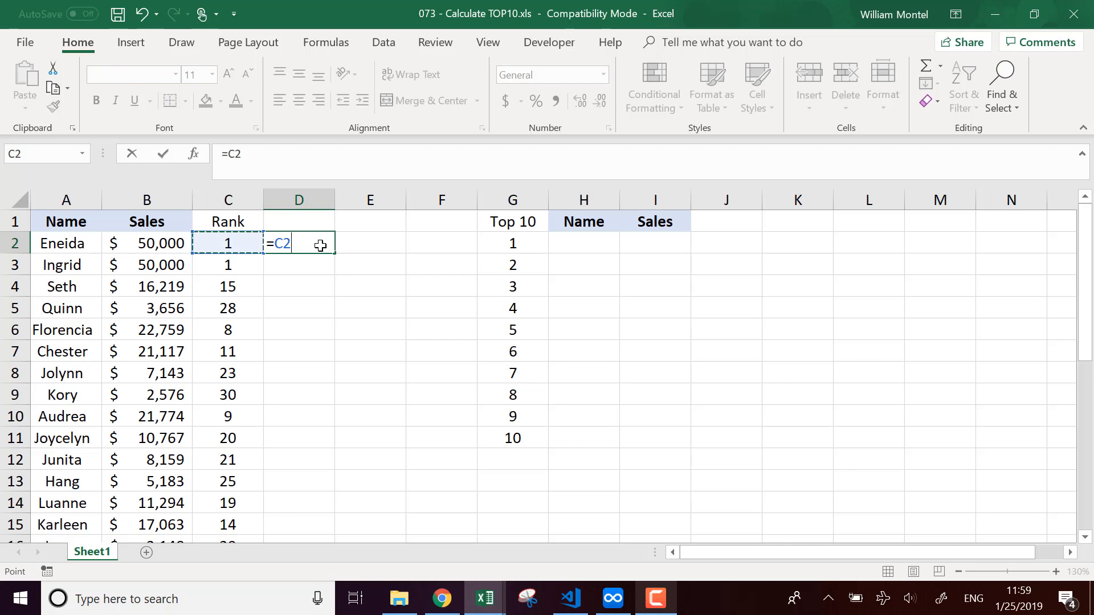
type("+row(")
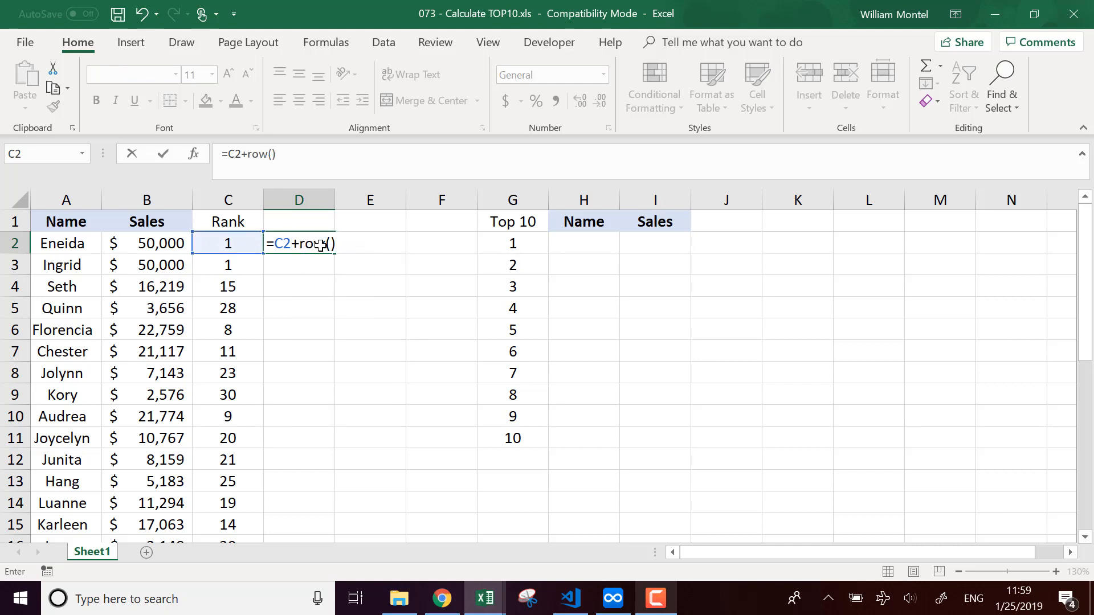
type("/10")
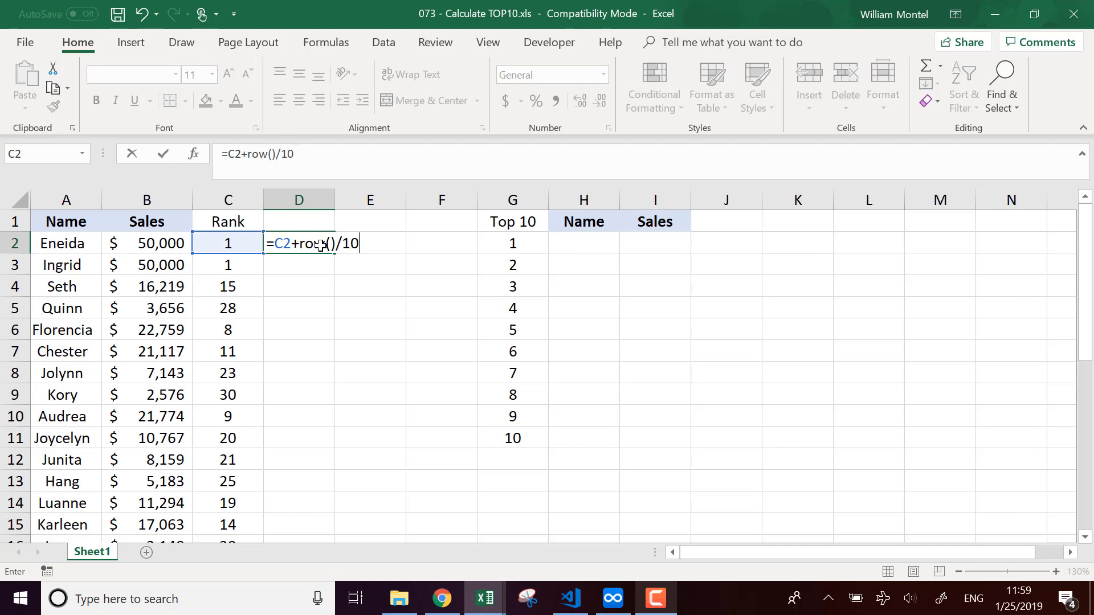
type("00000")
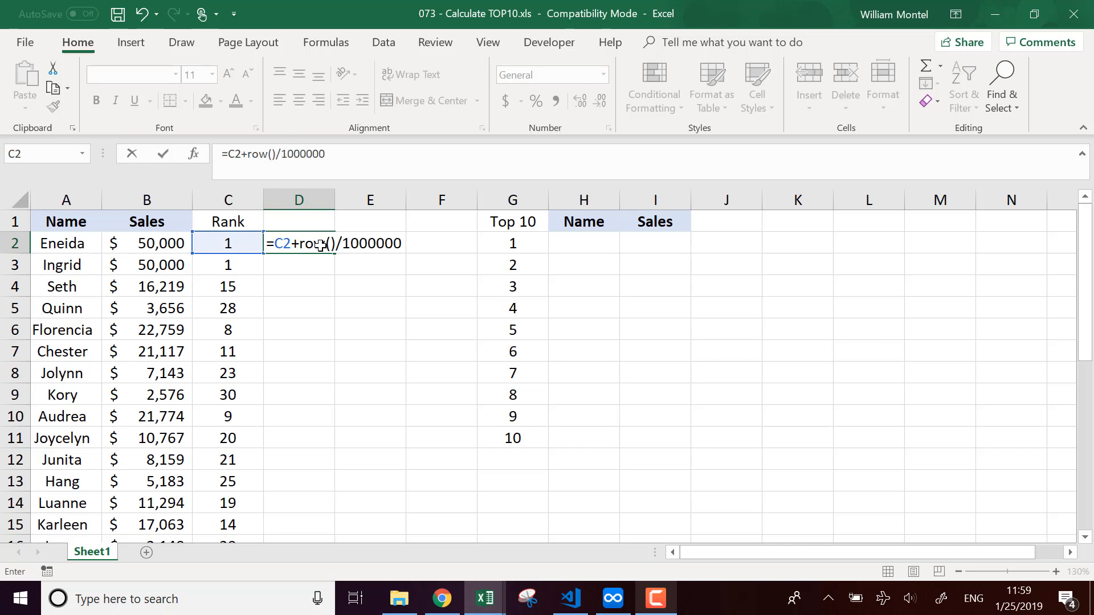
key("enter")
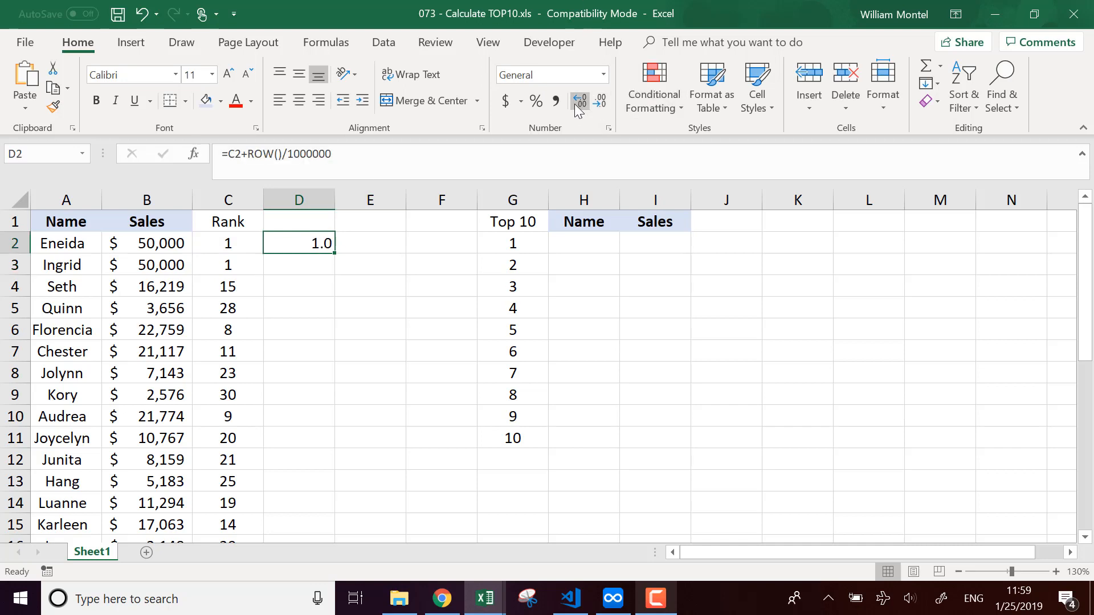
- Show the D2 result to six decimals and widen column D so 1.000002 is readable
left_click(580, 101)
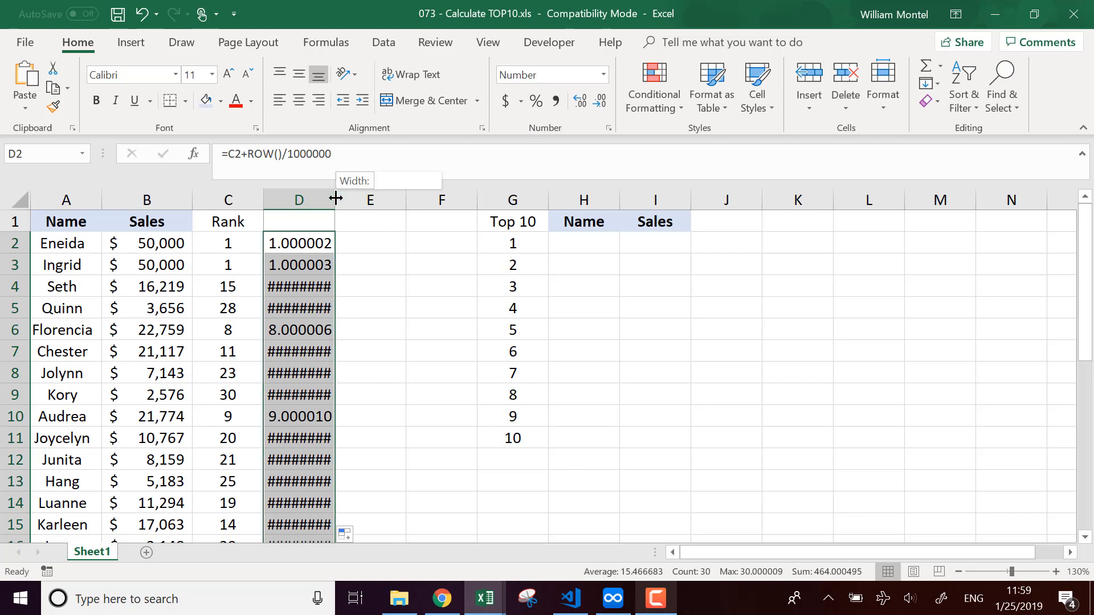
left_click_drag(335, 199, 346, 198)
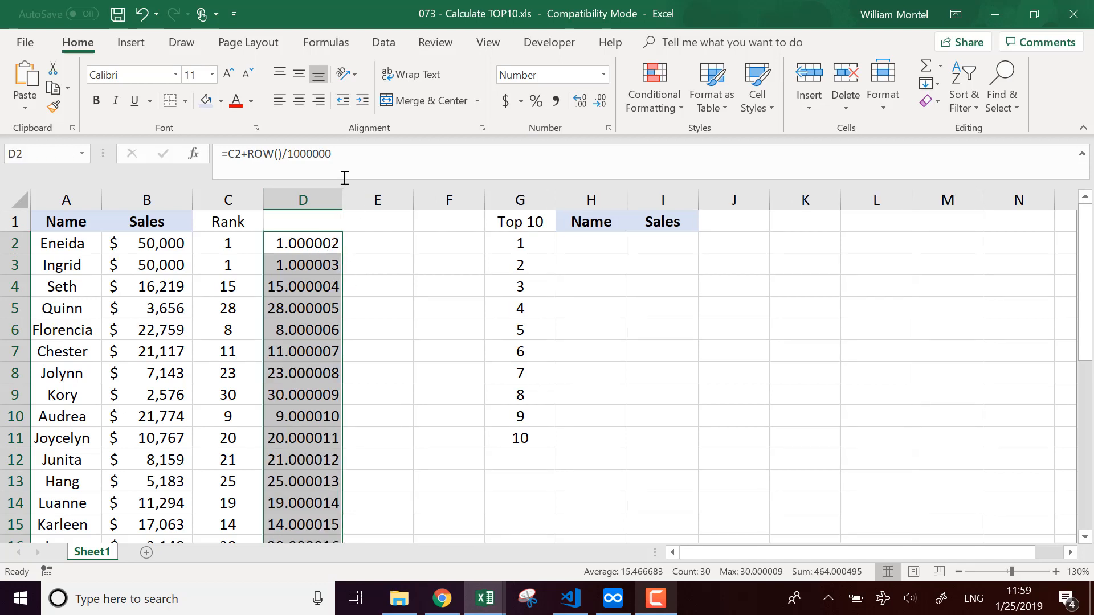
mouse_move(331, 251)
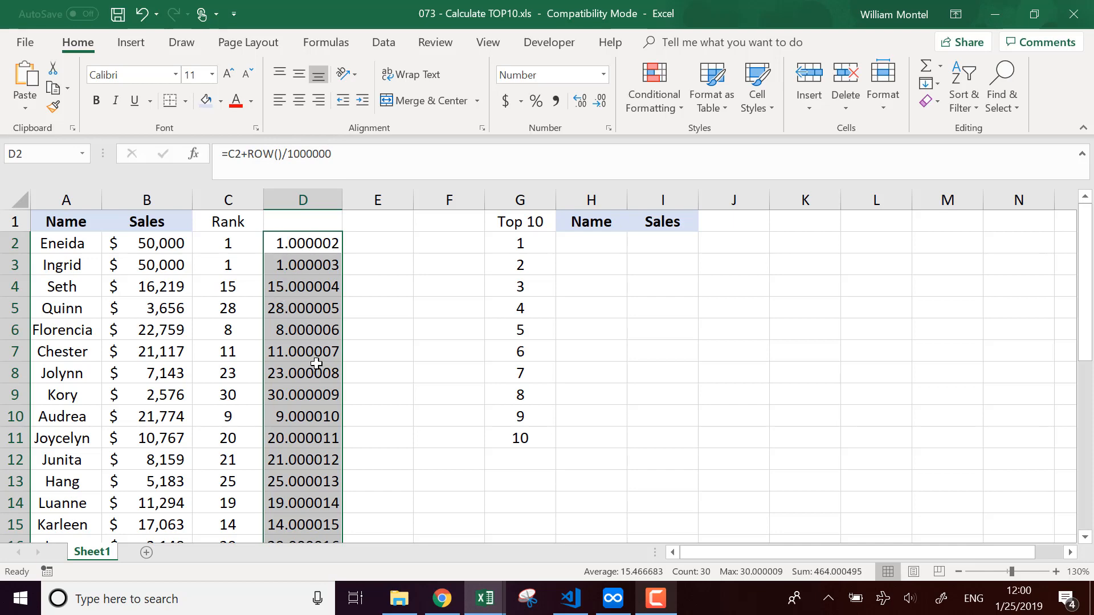
mouse_move(307, 467)
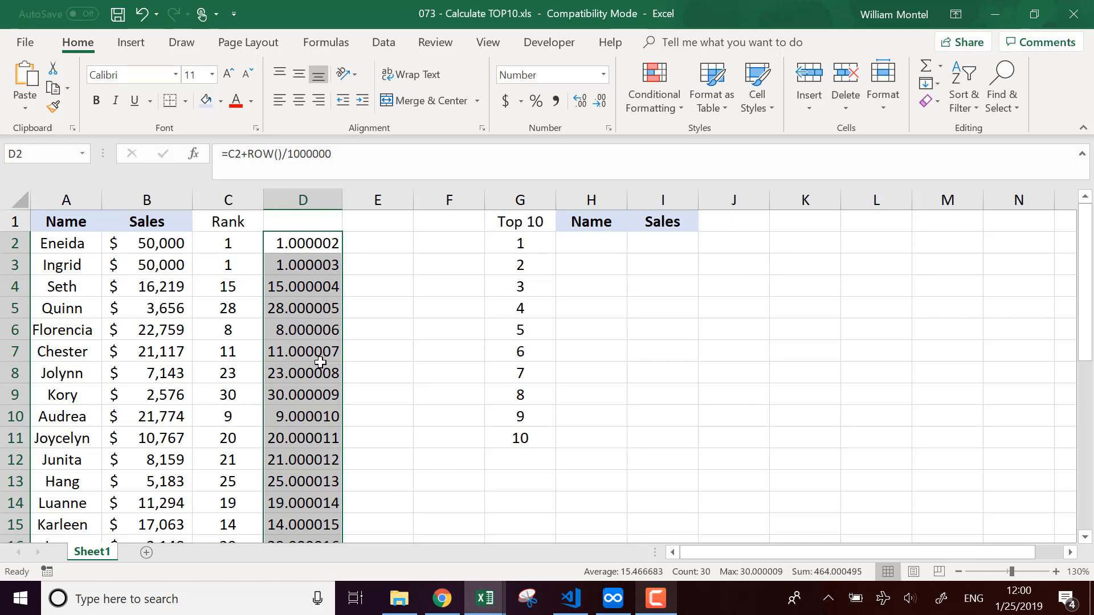
left_click(302, 242)
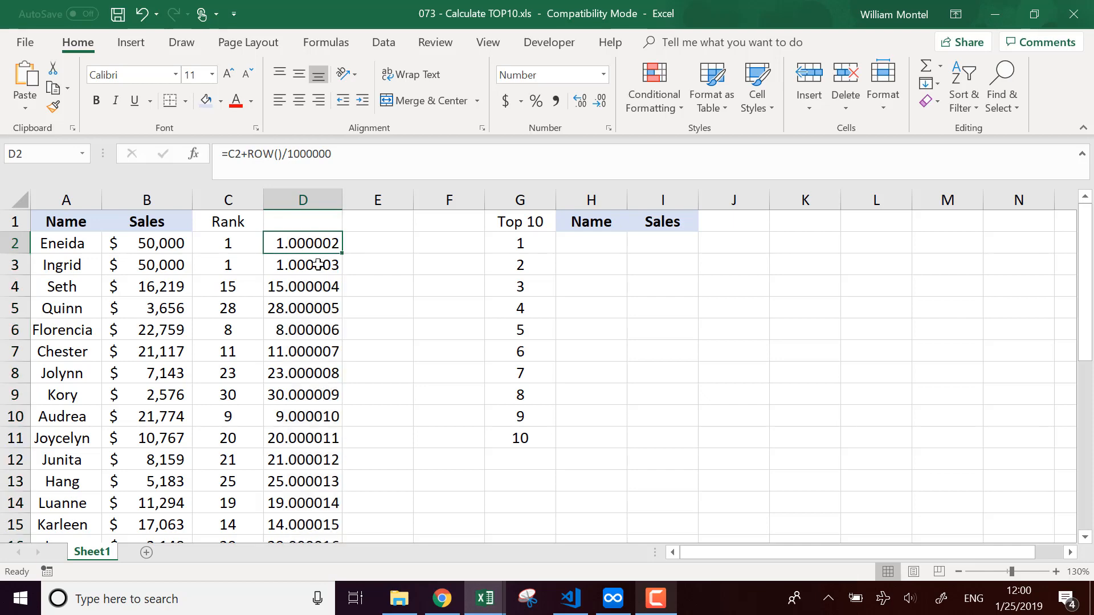
- Enter =RANK(D2,D:D,1) in E2 for an ascending unique rank and fill it down column E
left_click(377, 242)
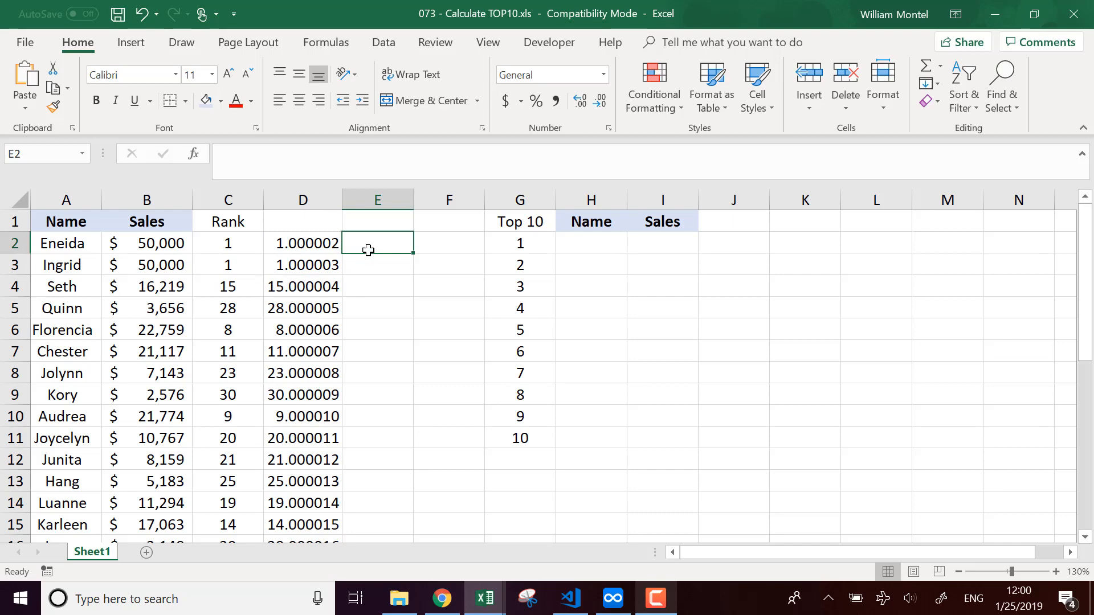
type("=r")
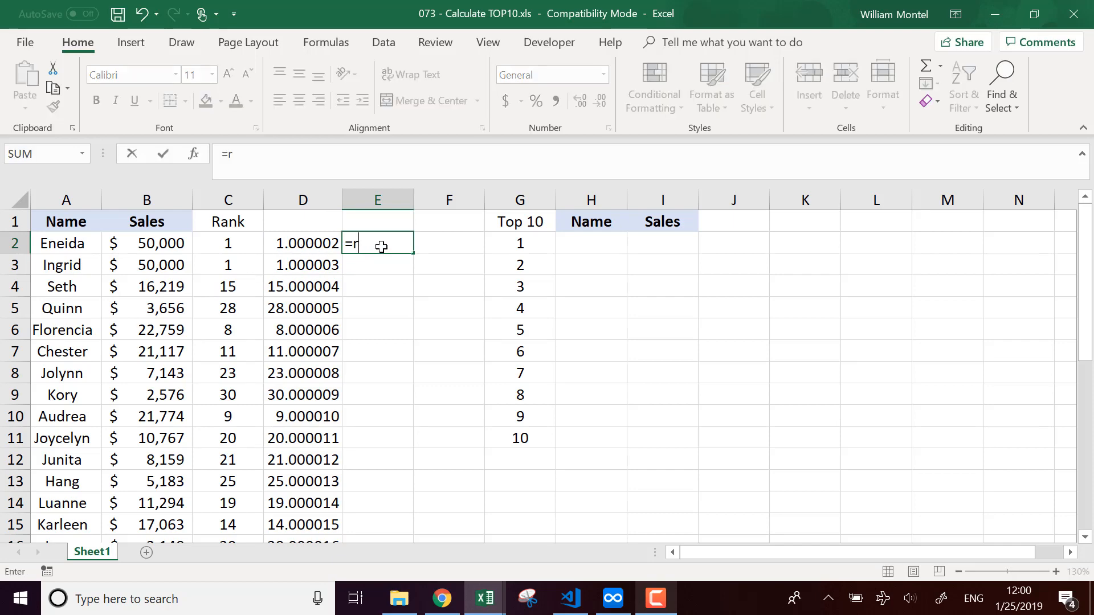
type("ank(")
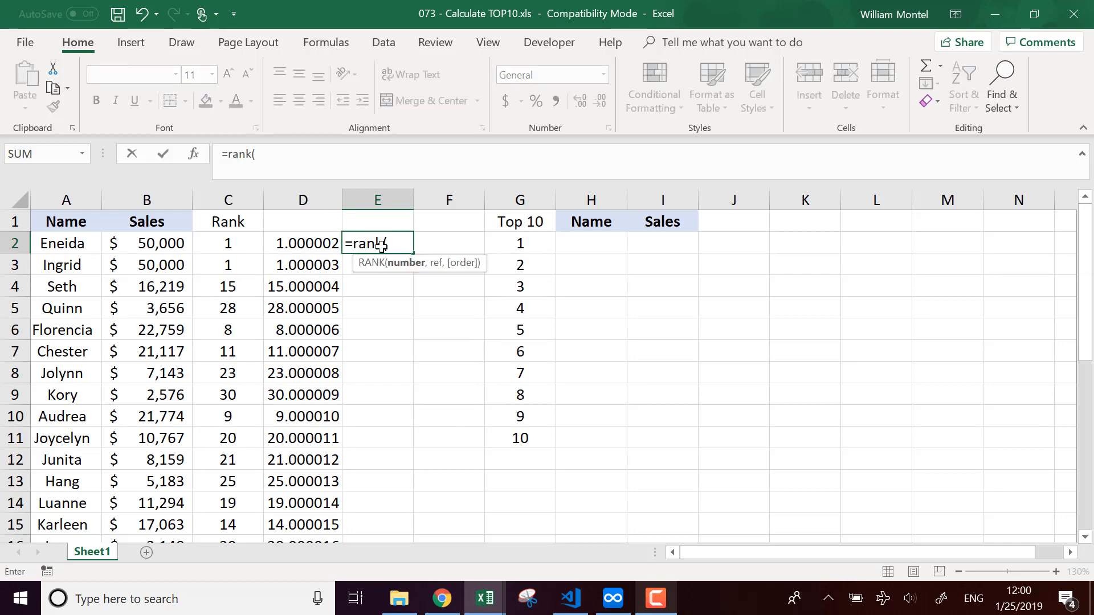
left_click(303, 243)
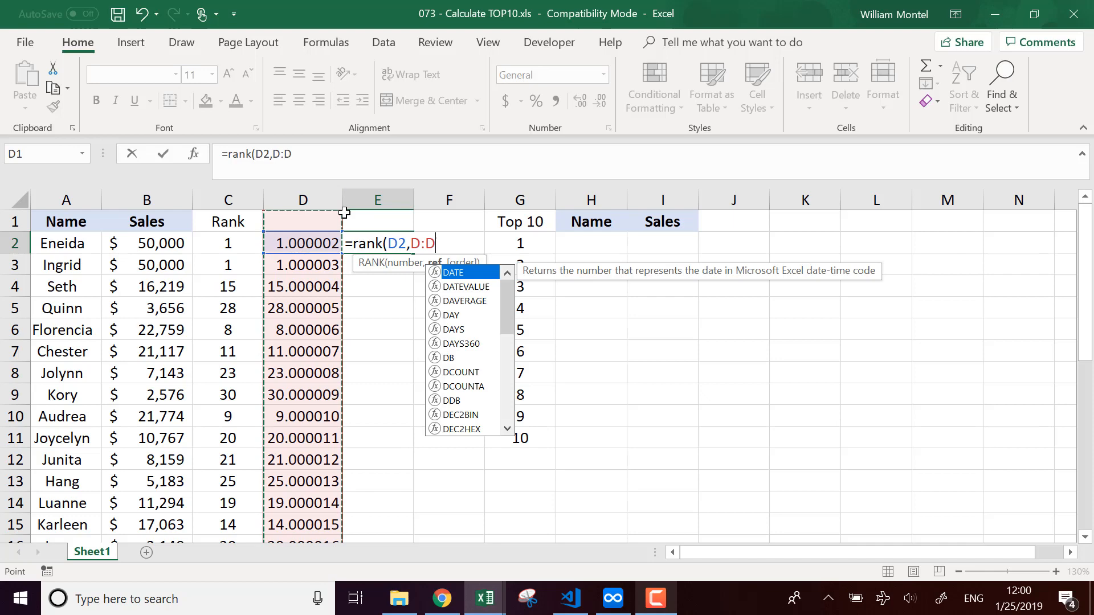
type(",1")
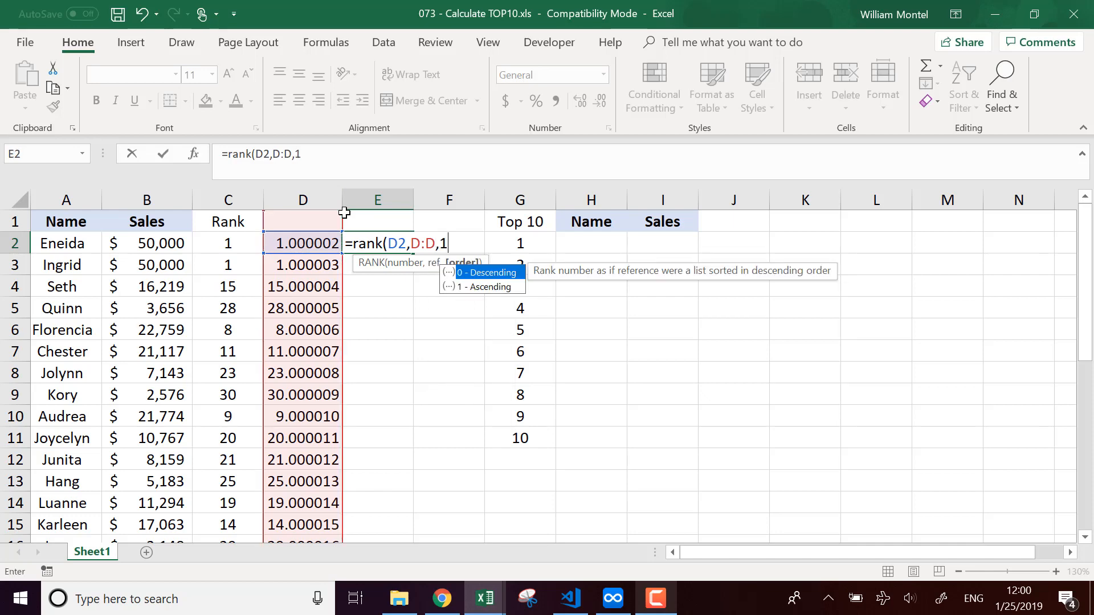
mouse_move(238, 247)
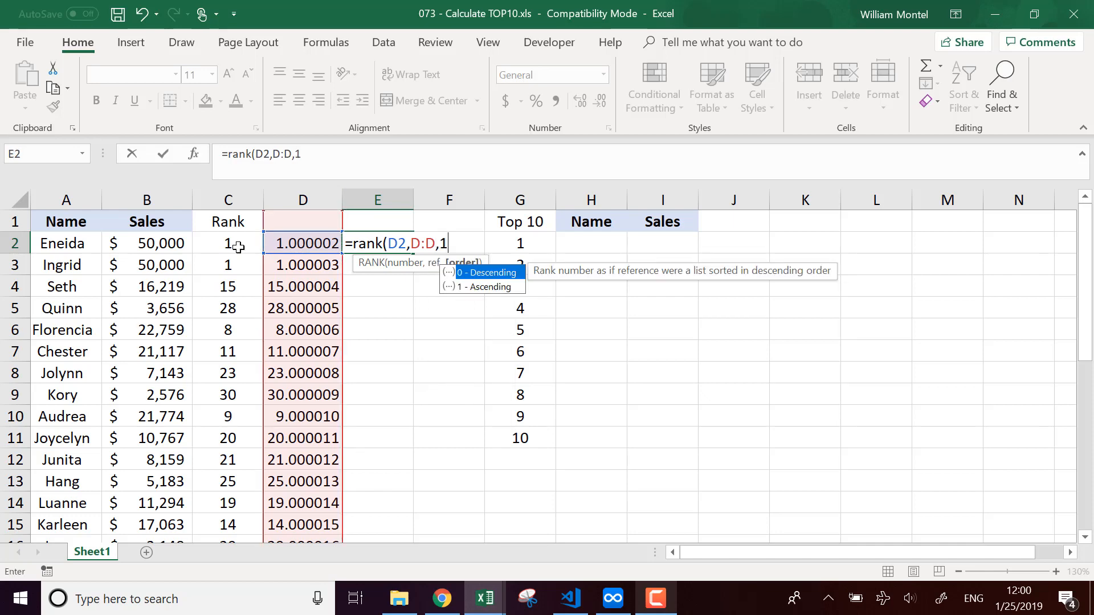
mouse_move(162, 244)
type(")")
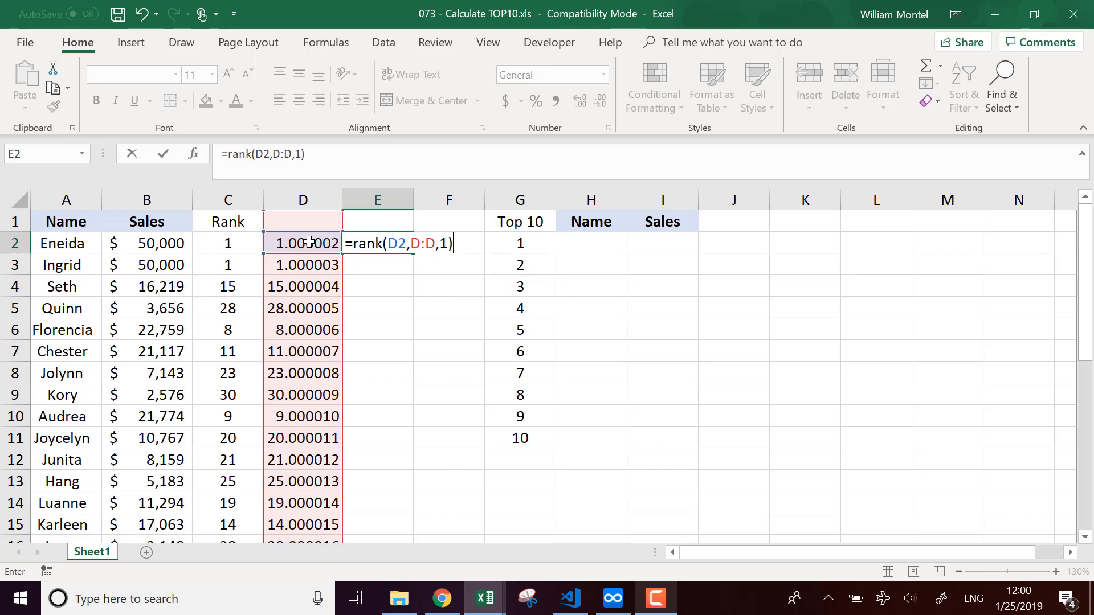
key("Enter")
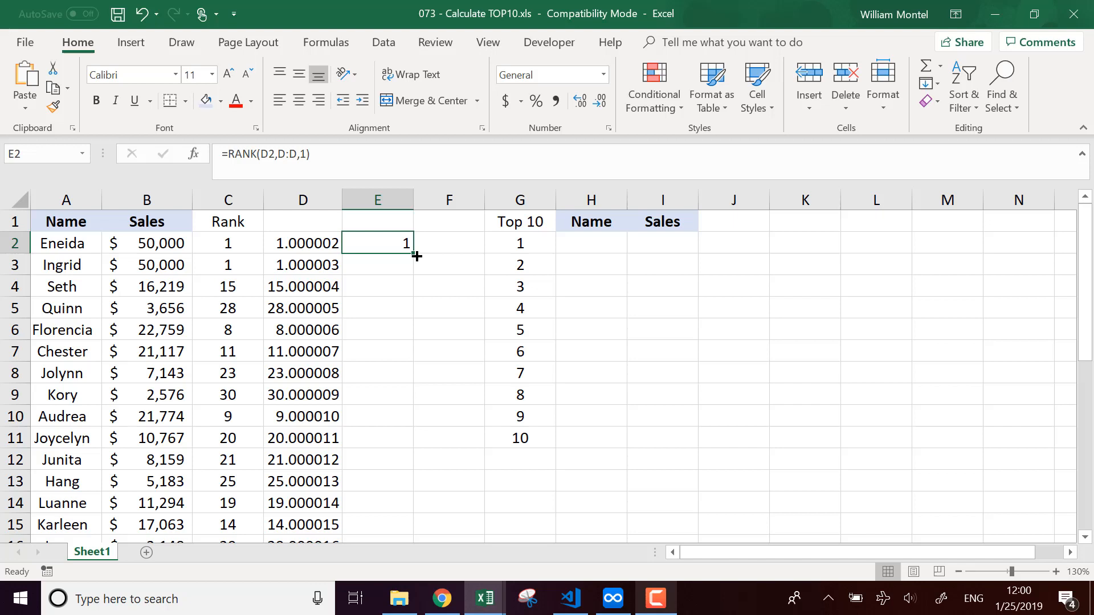
left_click_drag(417, 256, 417, 530)
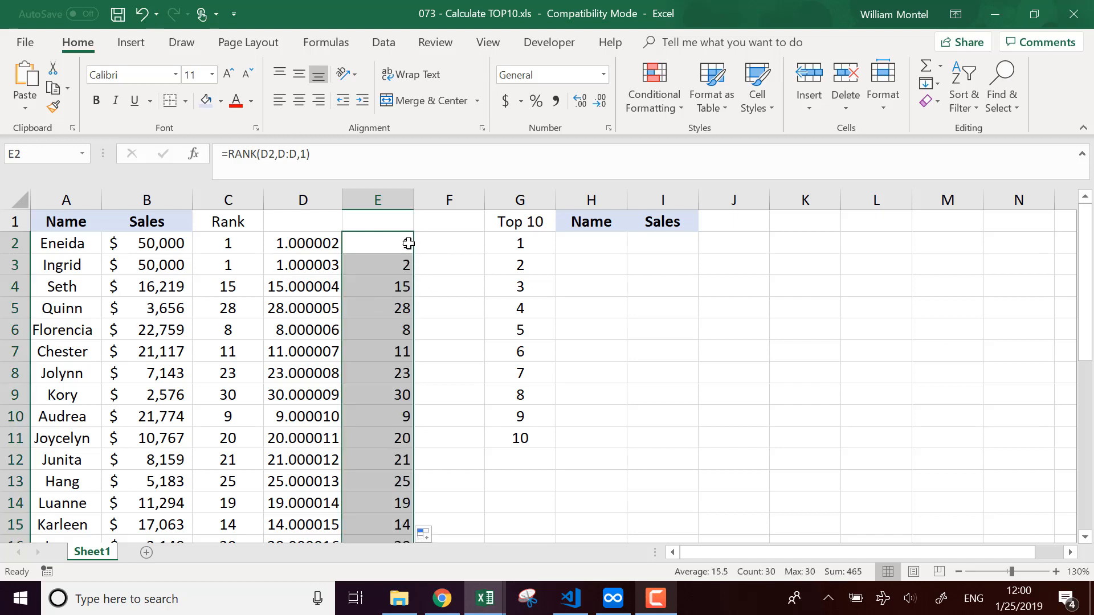
- Head D1 'Unique factor' and E1 'Unique rank'
left_click(302, 221)
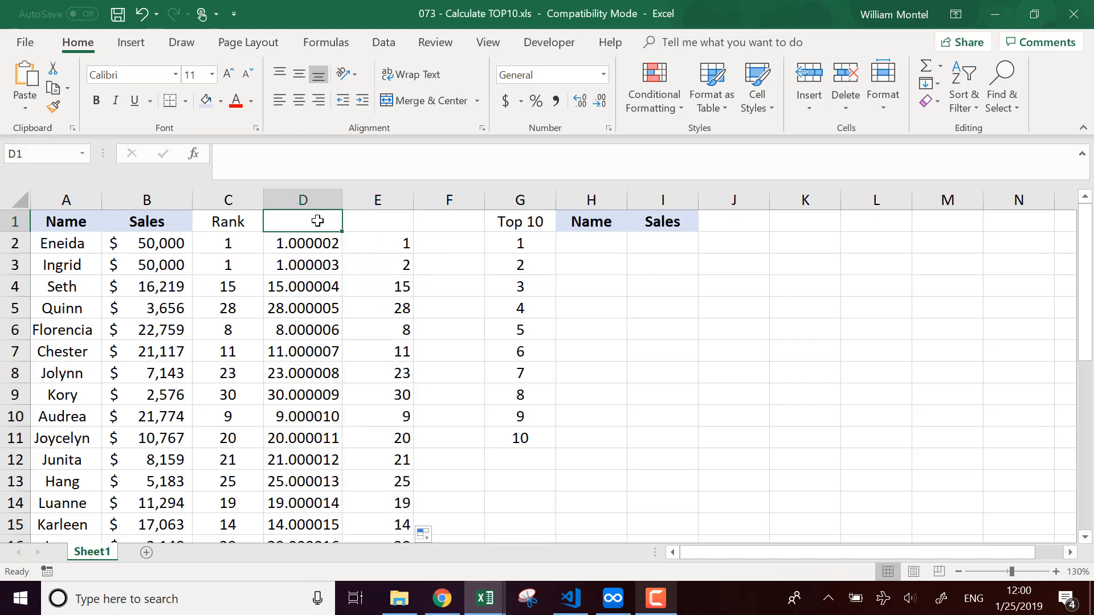
type("Unique r")
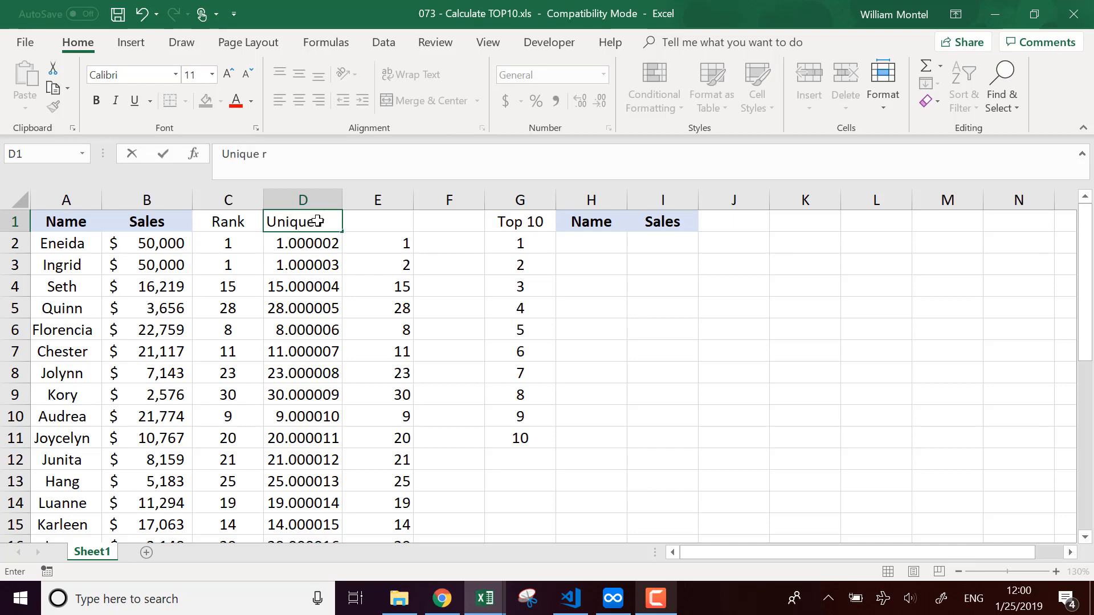
key("Backspace")
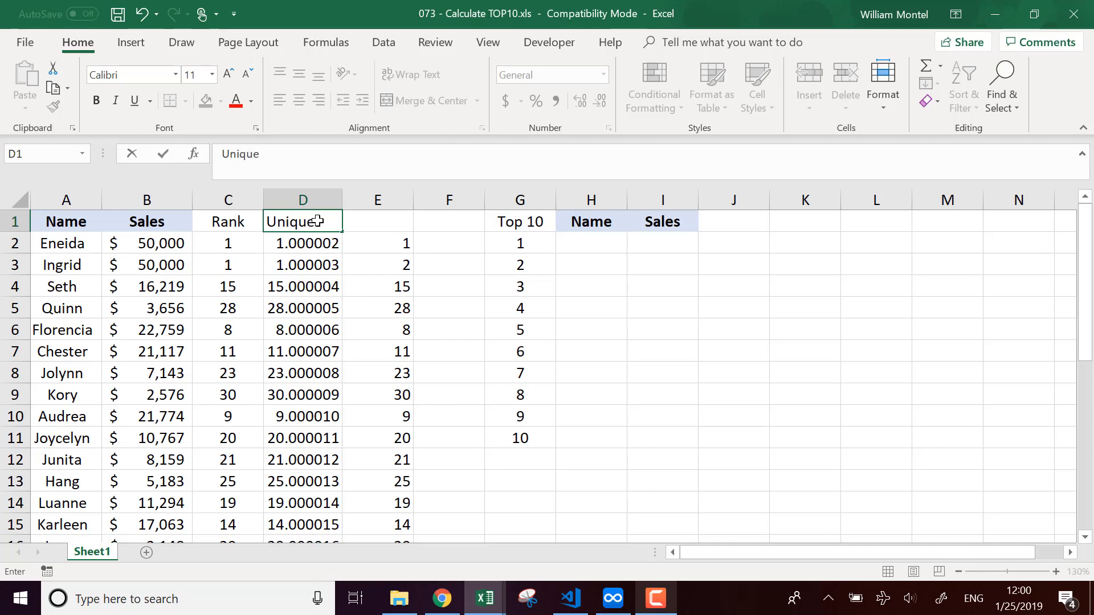
type("Factor")
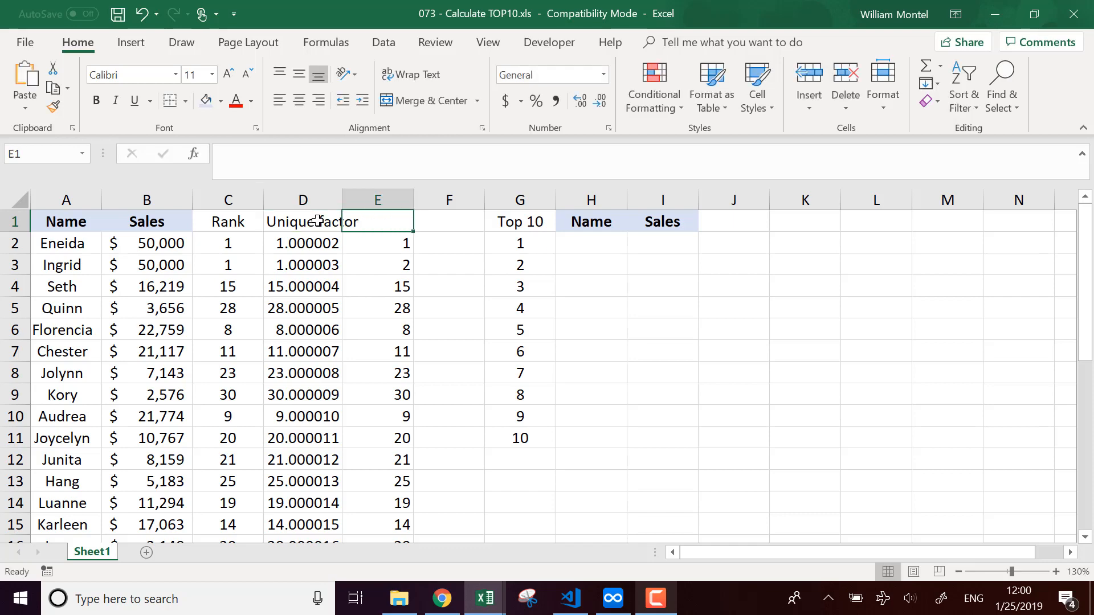
type("Unique rank")
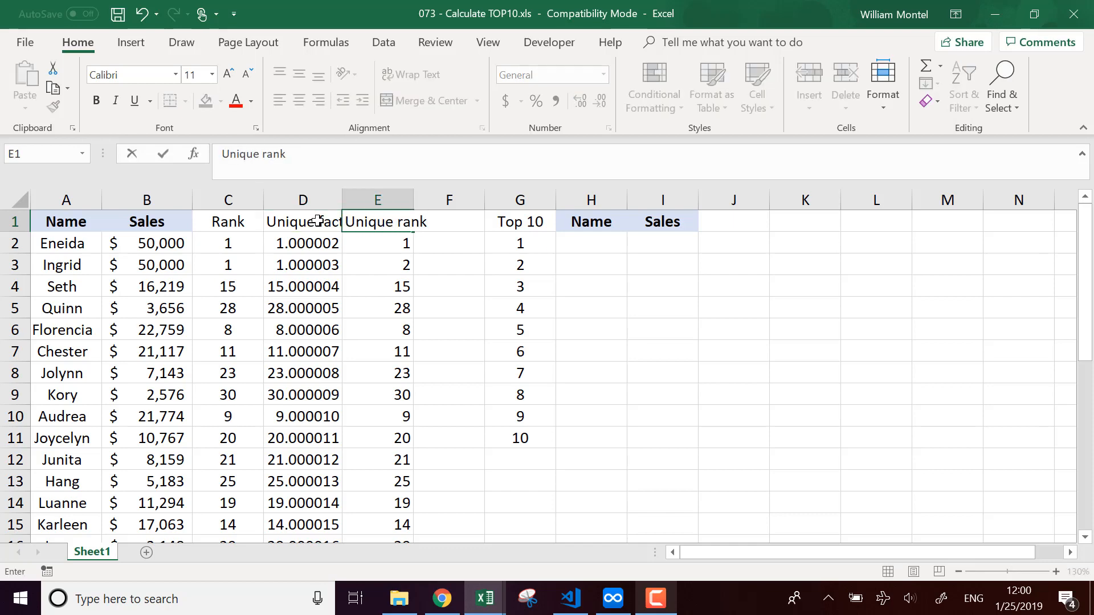
left_click(302, 243)
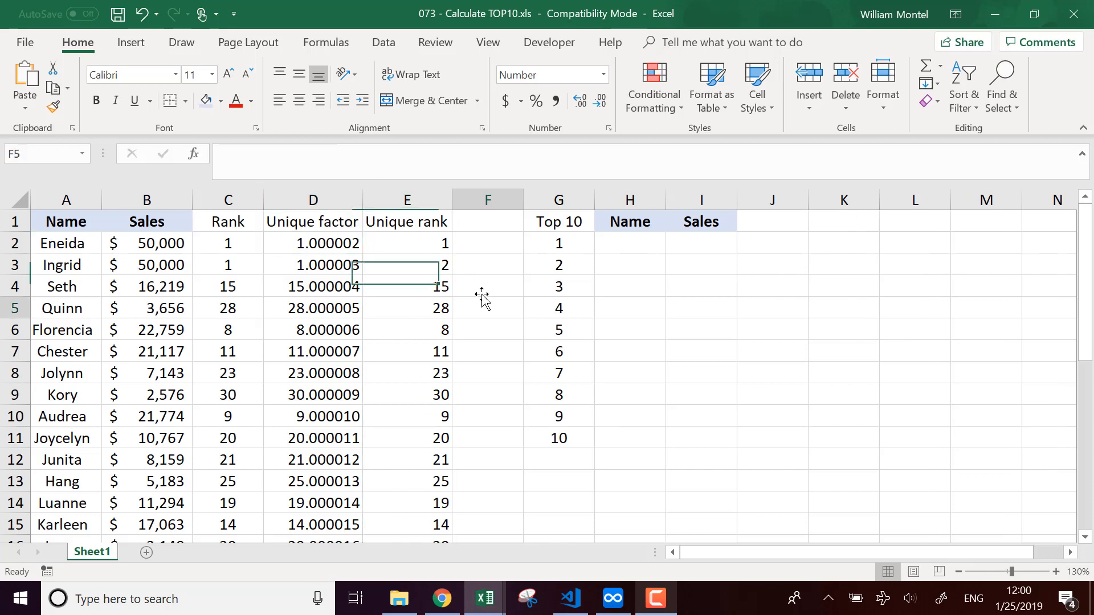
left_click(558, 243)
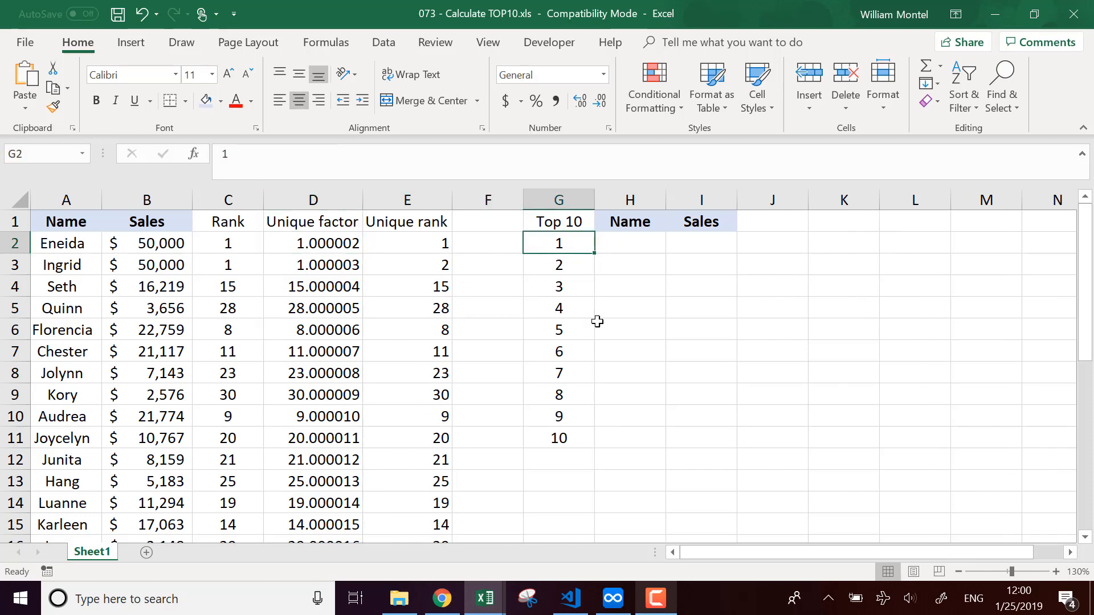
left_click_drag(559, 243, 559, 438)
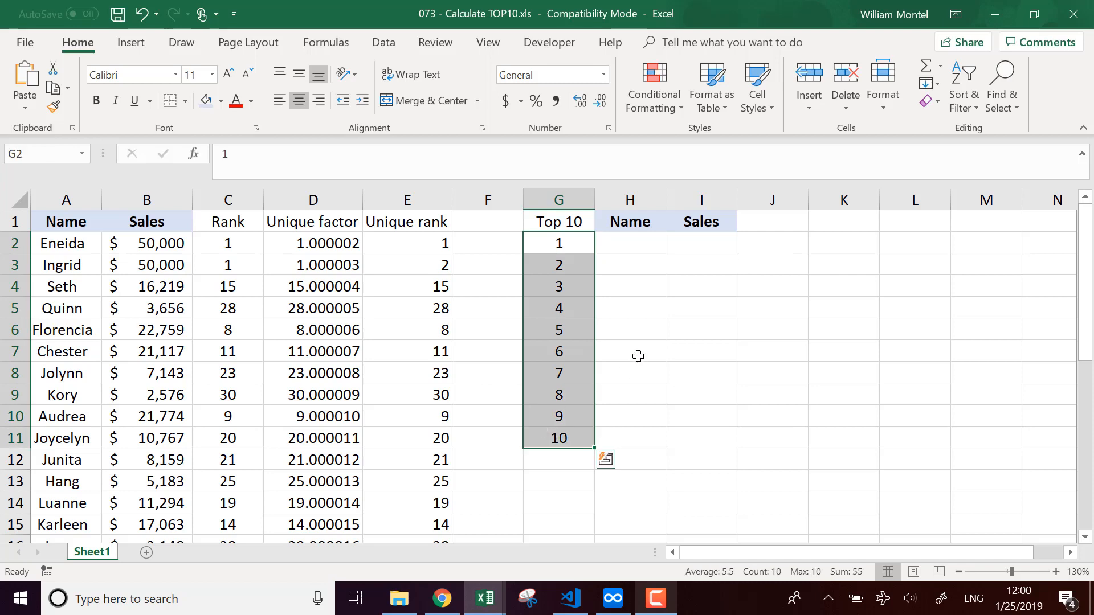
left_click(629, 241)
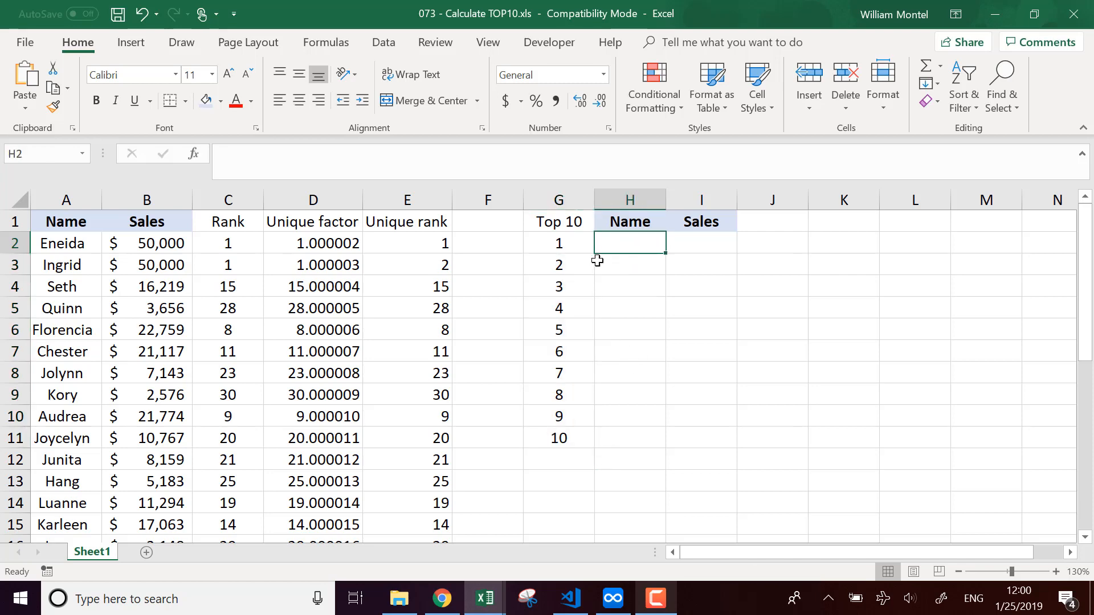
left_click_drag(559, 243, 558, 286)
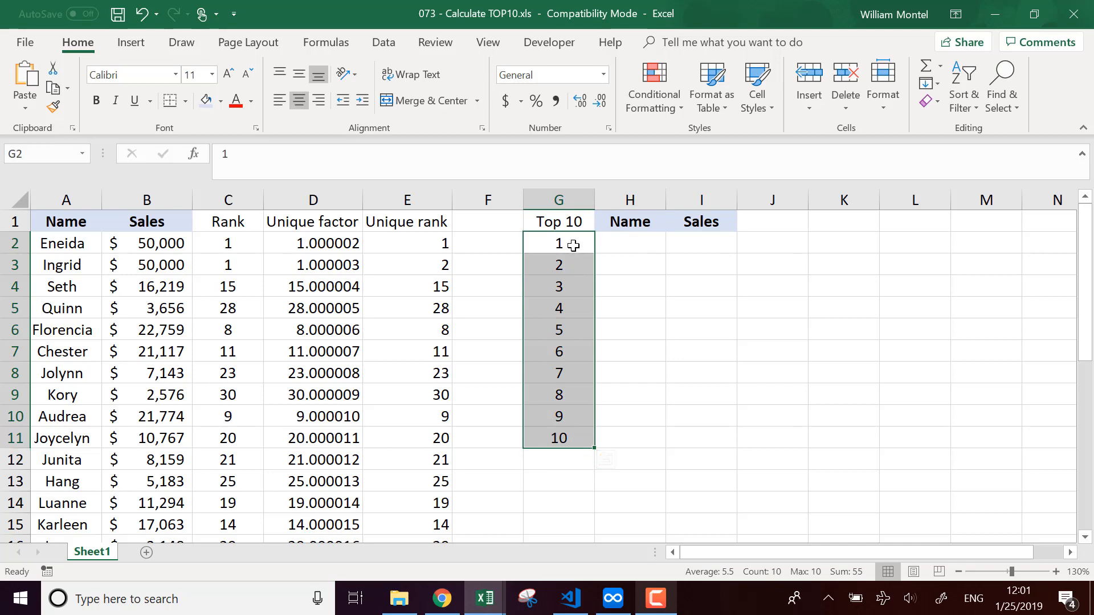
left_click_drag(558, 243, 559, 286)
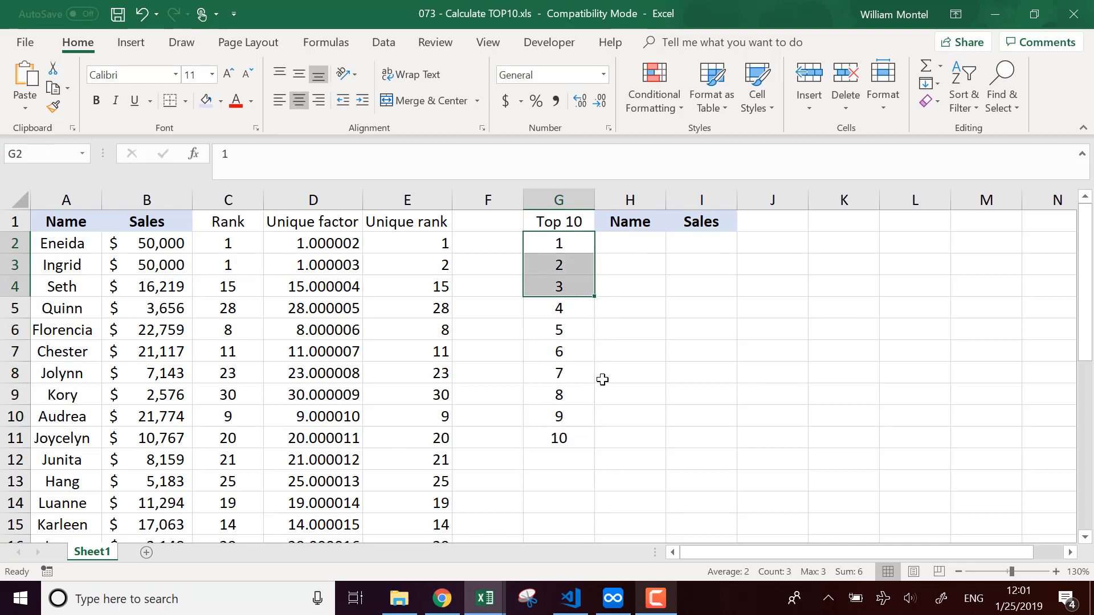
left_click(629, 243)
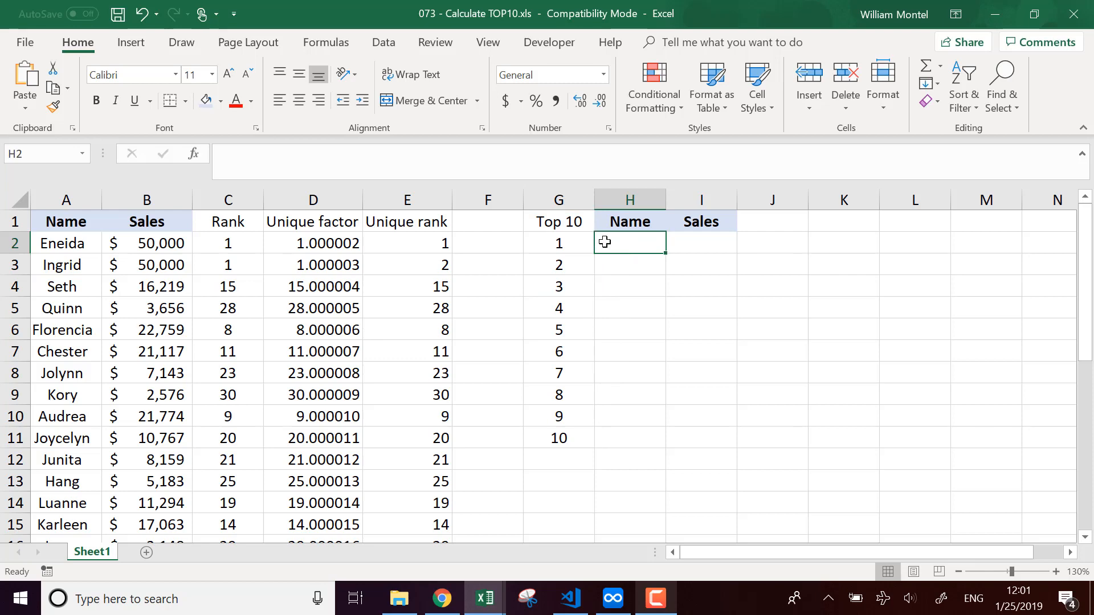
left_click(559, 243)
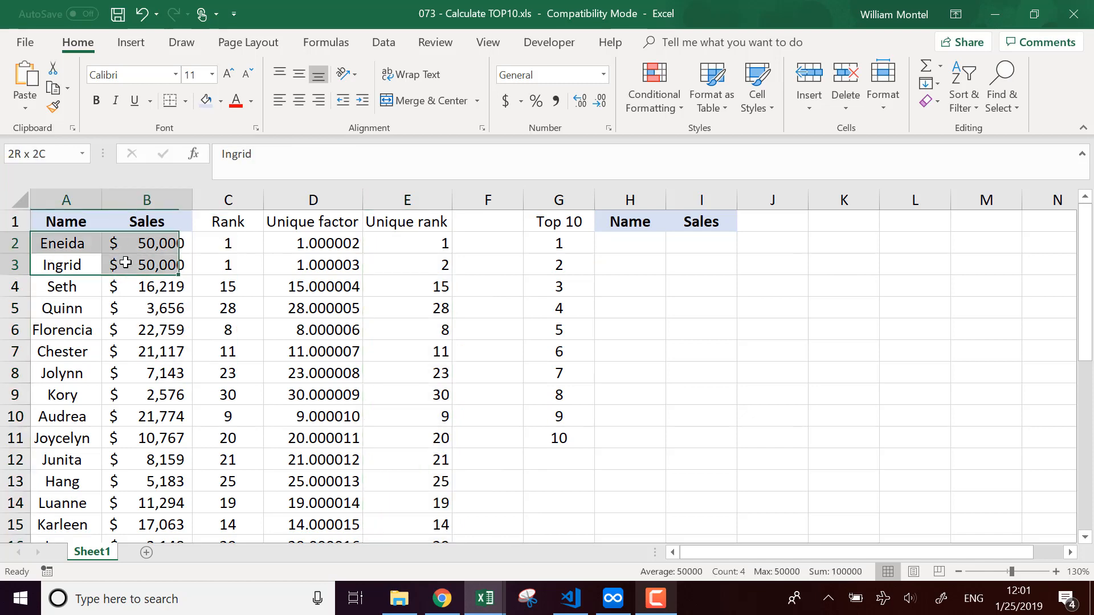
left_click(629, 243)
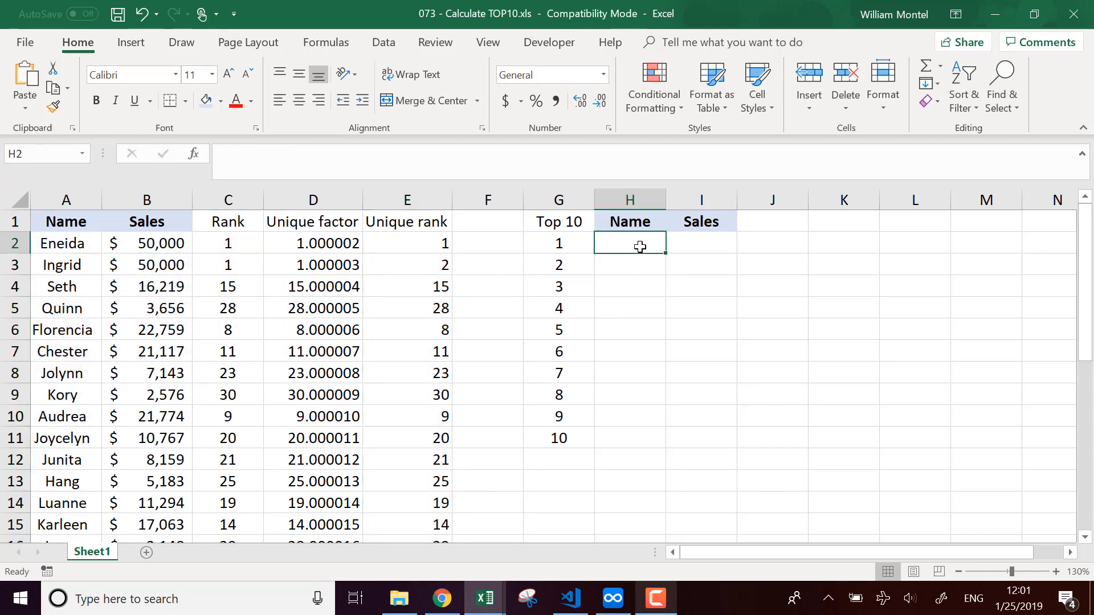
- Enter =INDEX(A:A,MATCH(G2,E:E,0)) in H2 so the rank-1 name Eneida appears
type("=index")
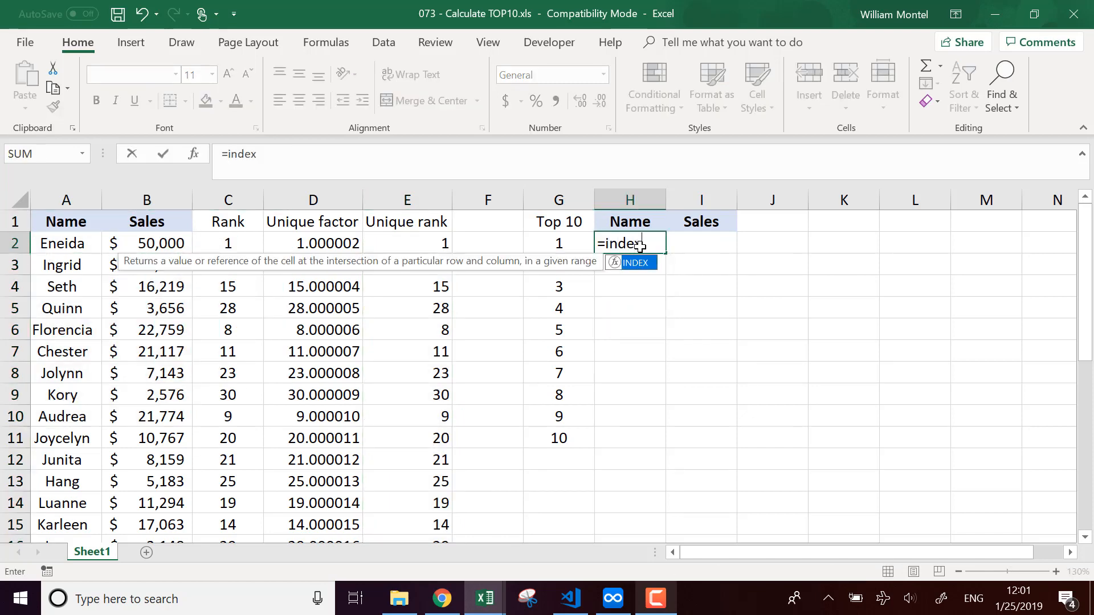
type("(")
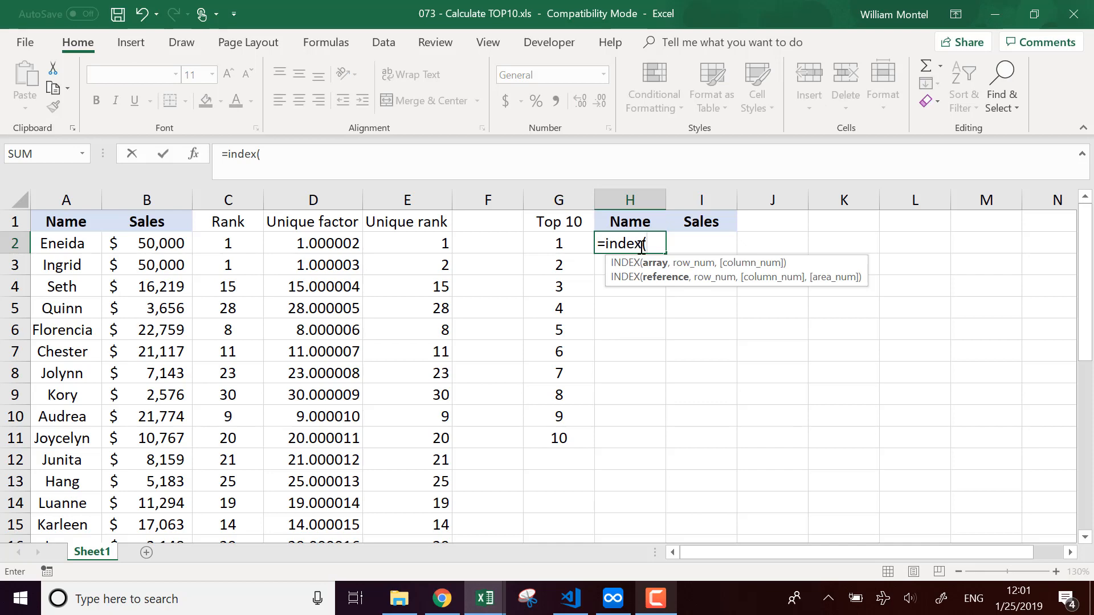
left_click(66, 200)
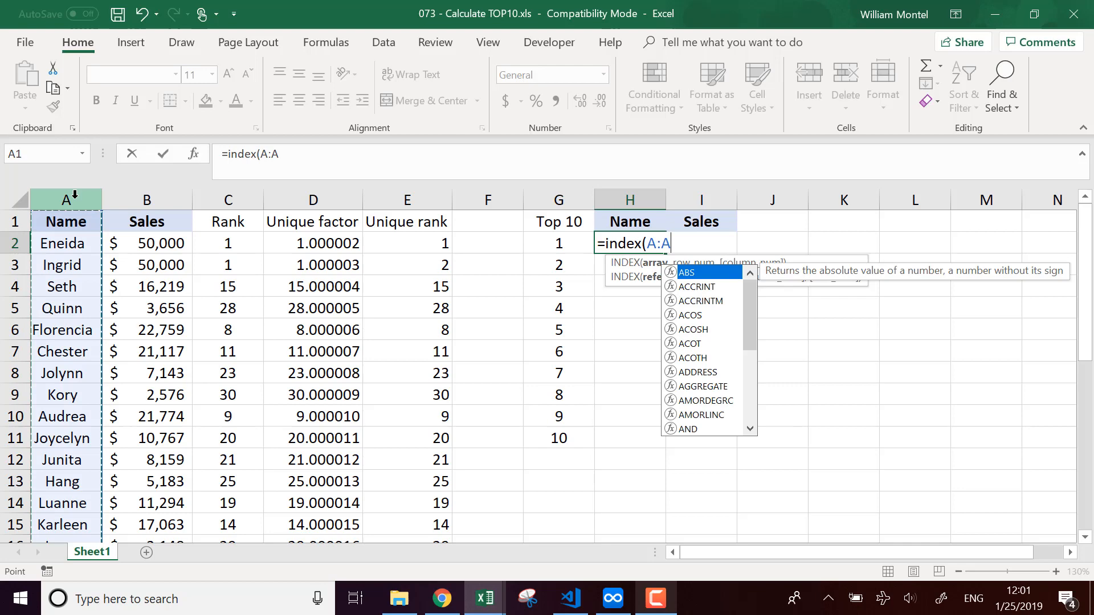
type(",")
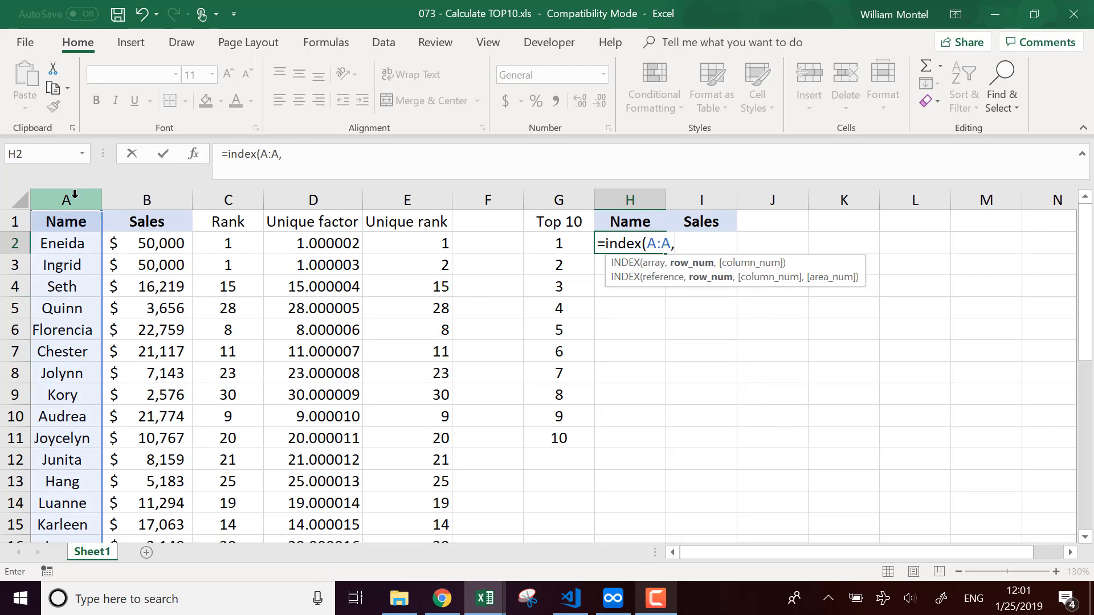
type("match(G2")
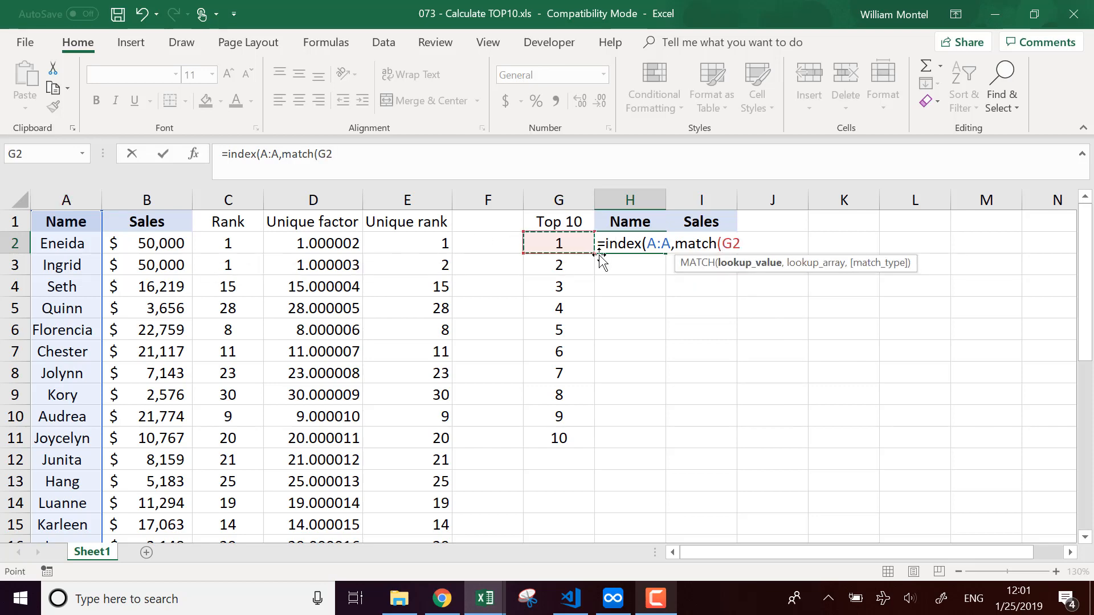
left_click(407, 201)
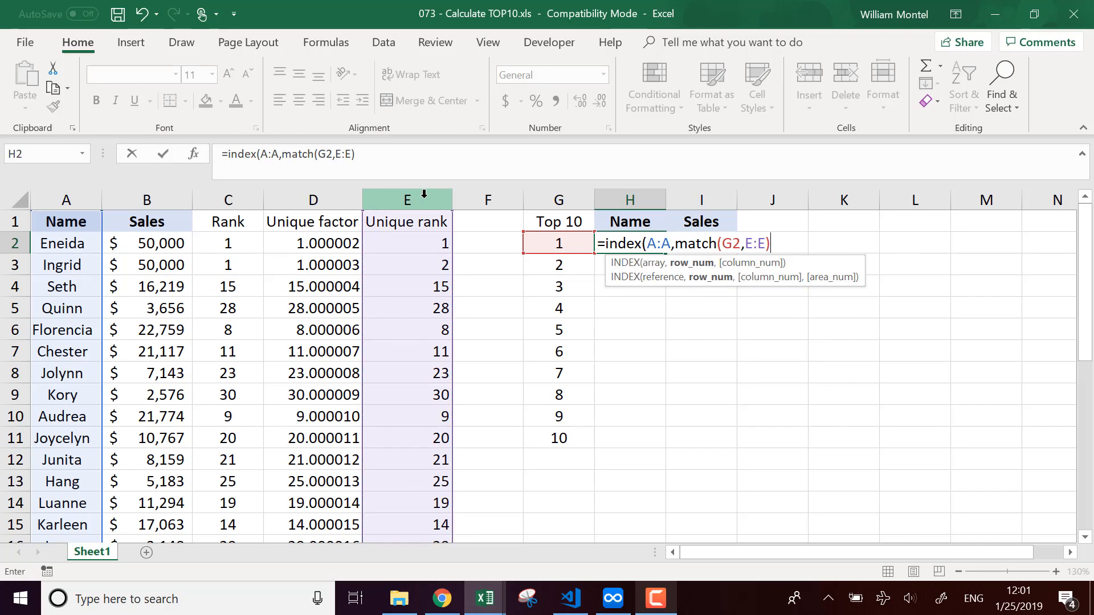
type(",0")
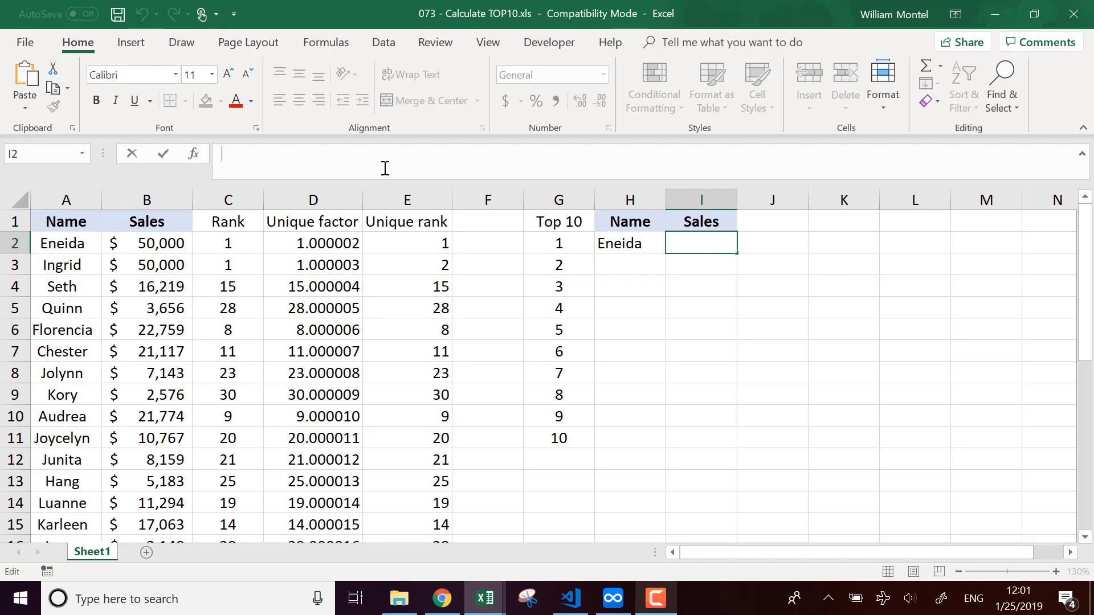
- Enter the sales lookup =INDEX(B:B,MATCH(G2,E:E,0)) in I2 and fill H2:I2 down to row 11
type("=INDEX(A:A,MATCH(G2,E:E,0))")
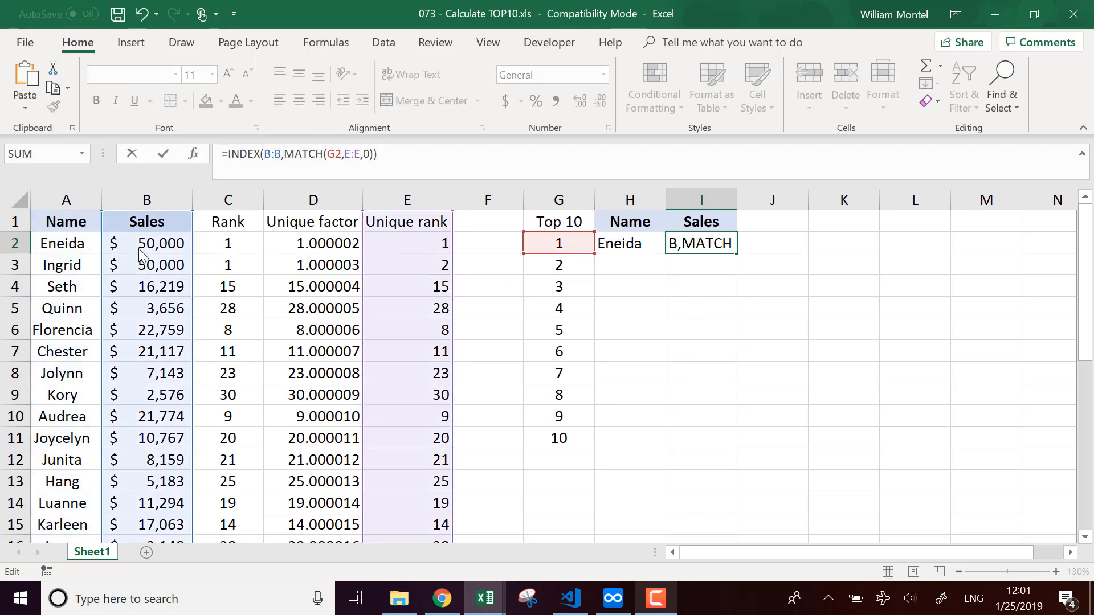
key("enter")
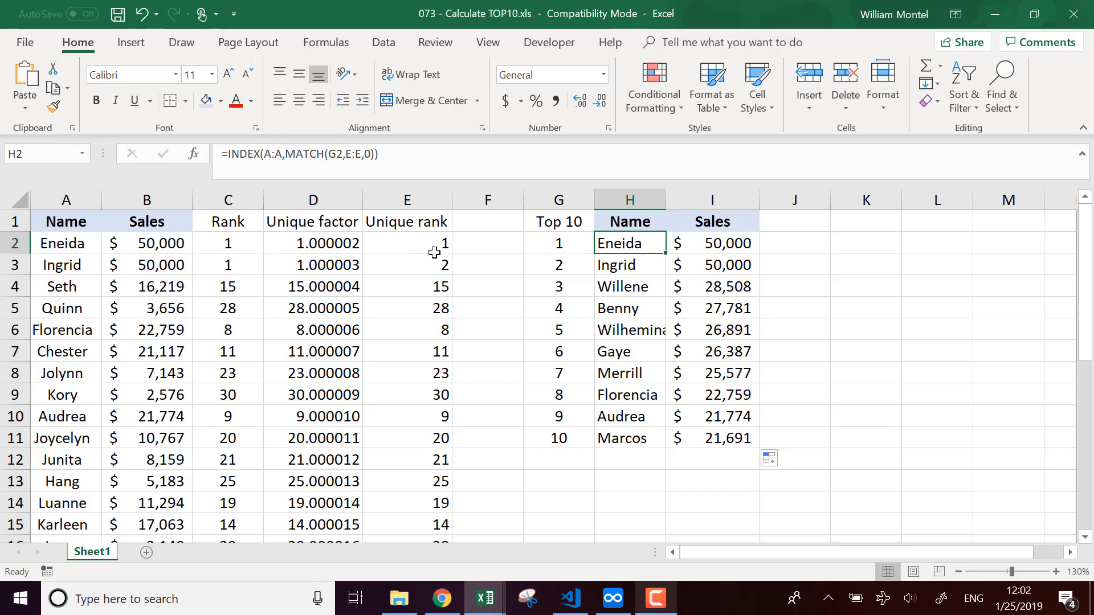
left_click(628, 286)
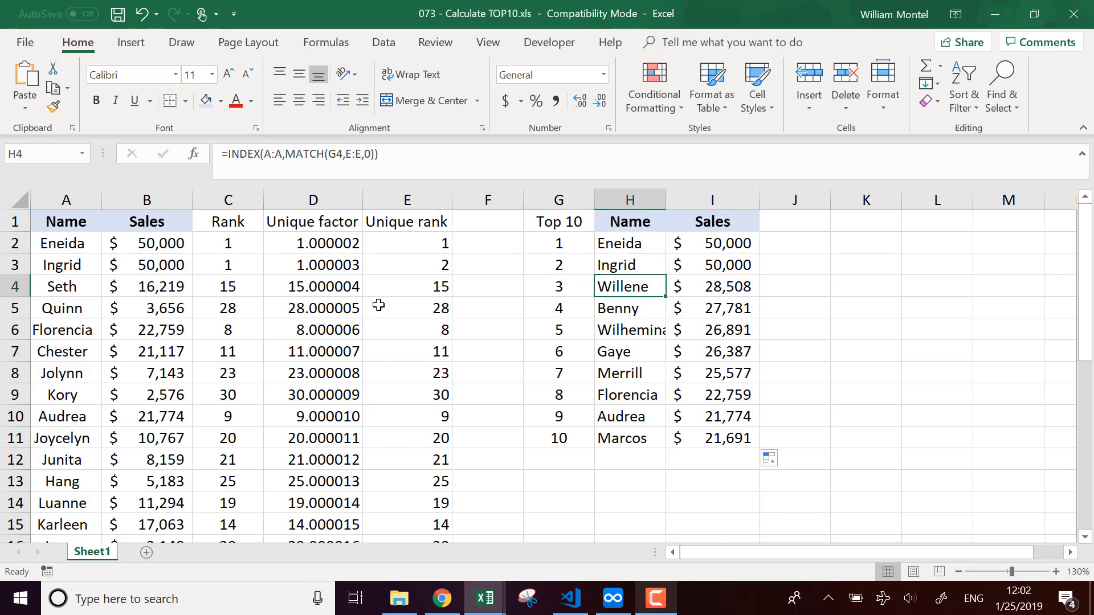
scroll("down", 3)
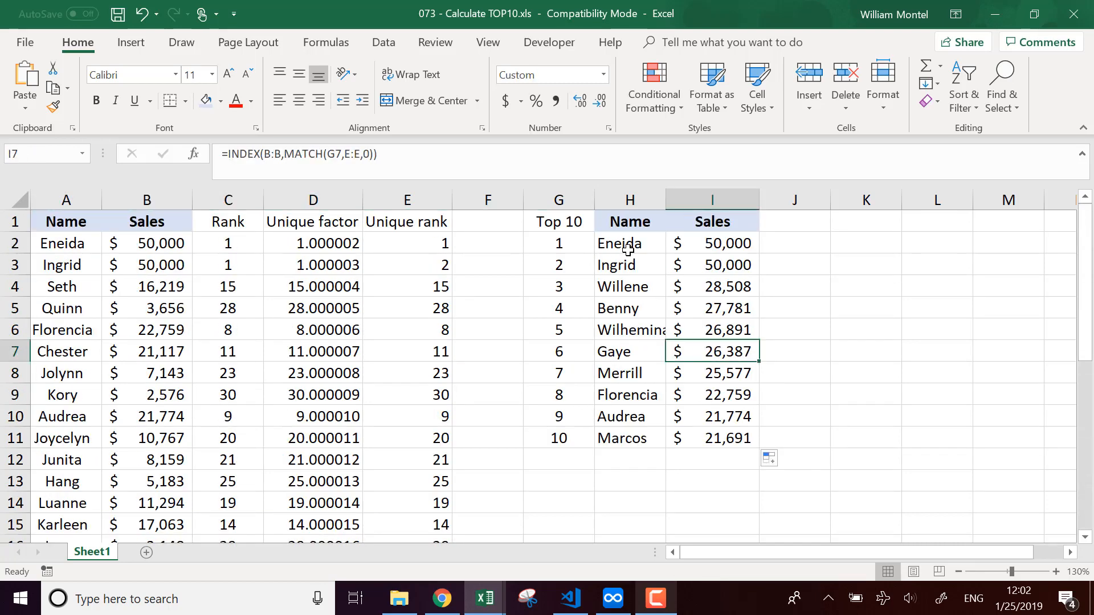
mouse_move(589, 253)
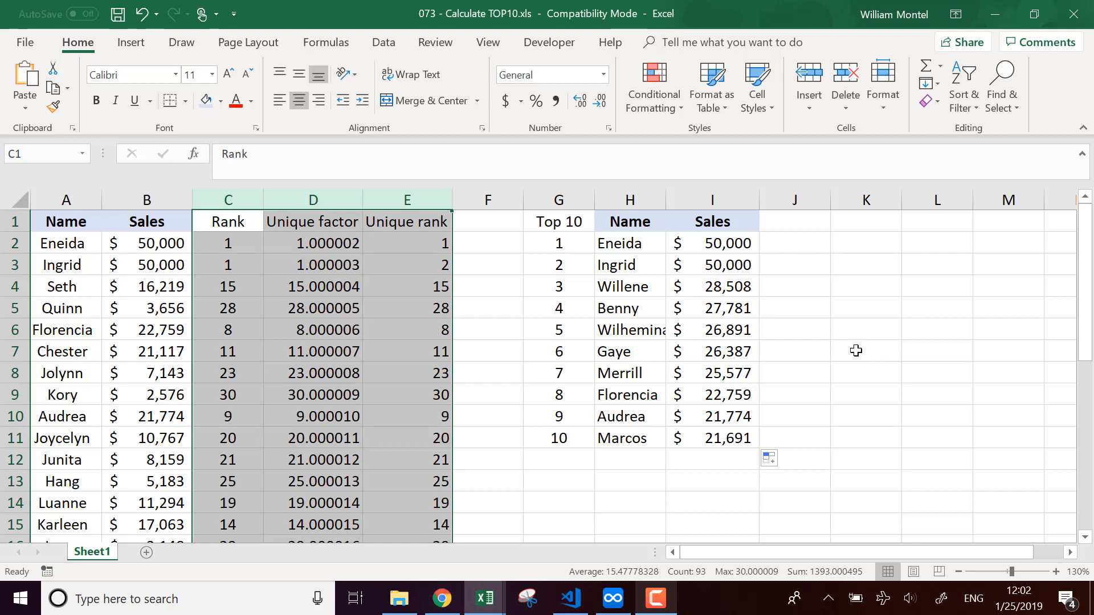
- Raise Quinn's sales in B5 to 60000 so Quinn jumps to first in the Top 10
left_click(147, 264)
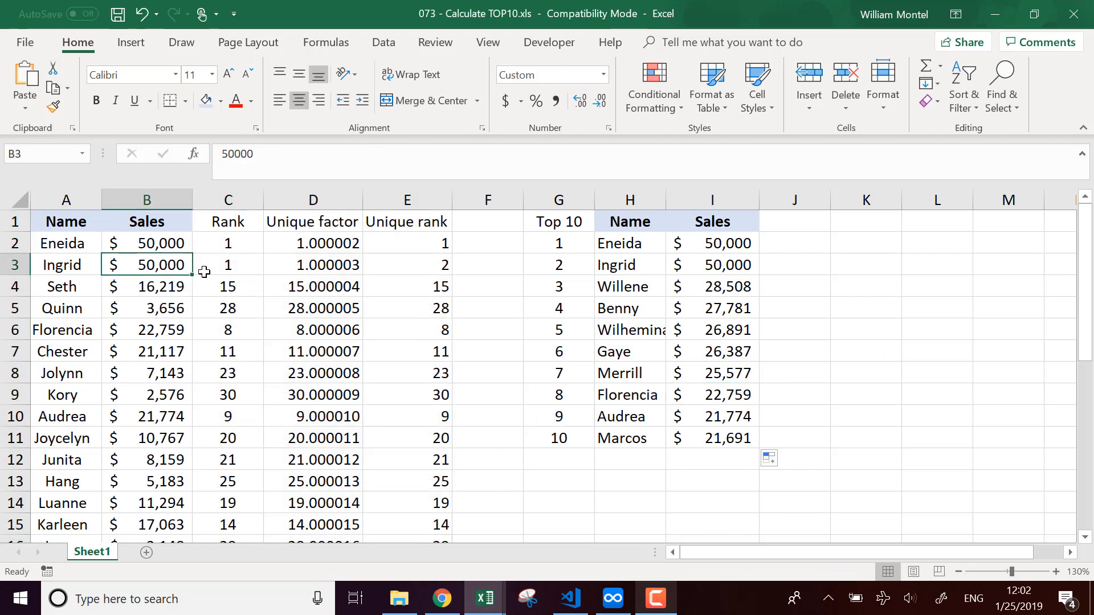
left_click(147, 308)
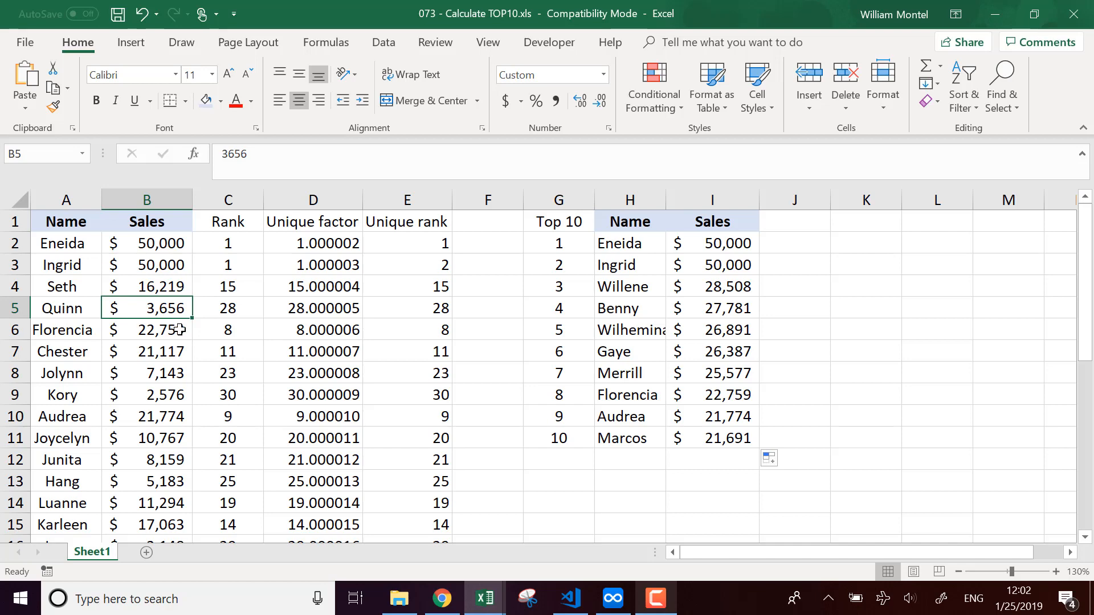
type("600000")
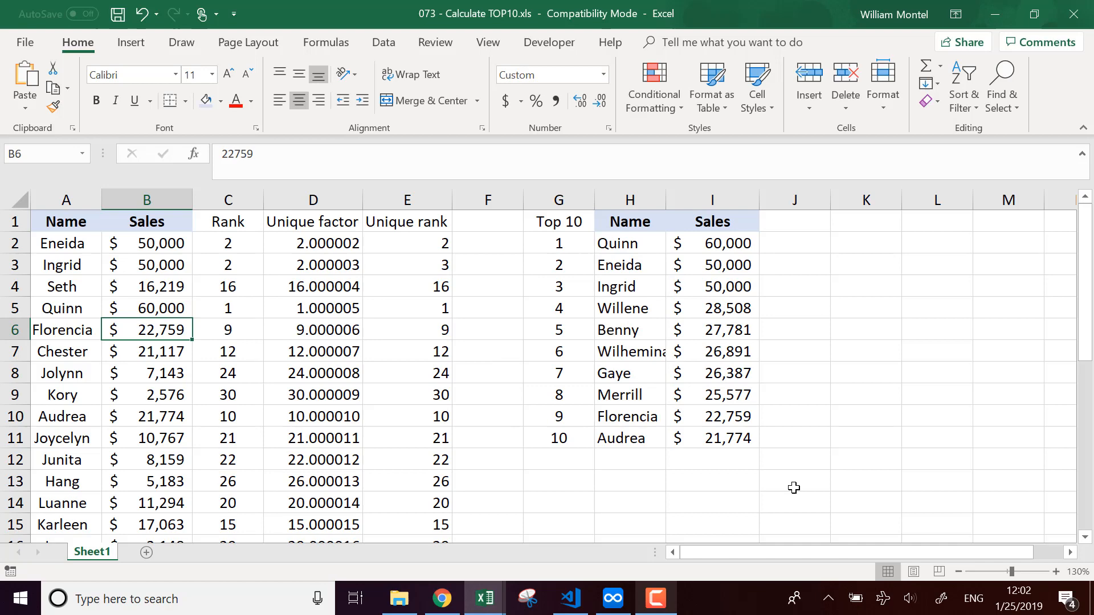
mouse_move(602, 250)
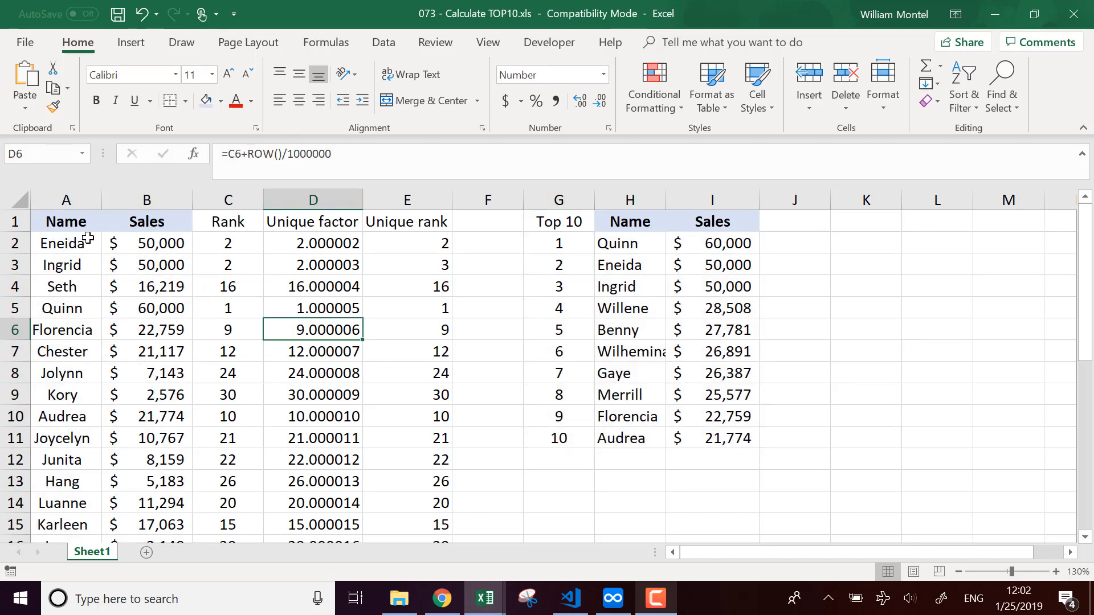
mouse_move(237, 218)
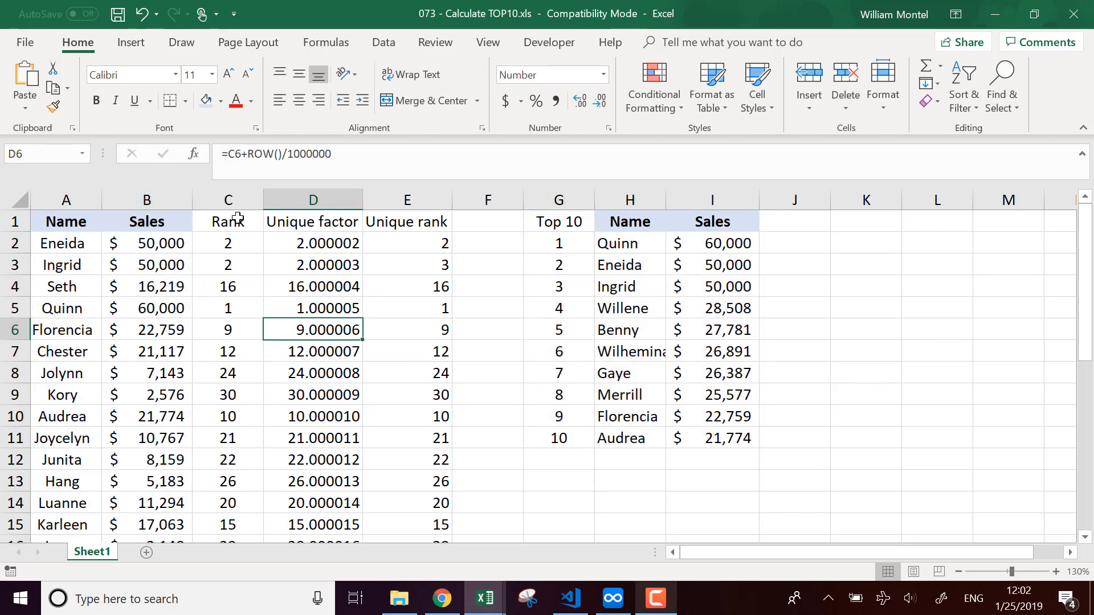
left_click_drag(558, 221, 712, 416)
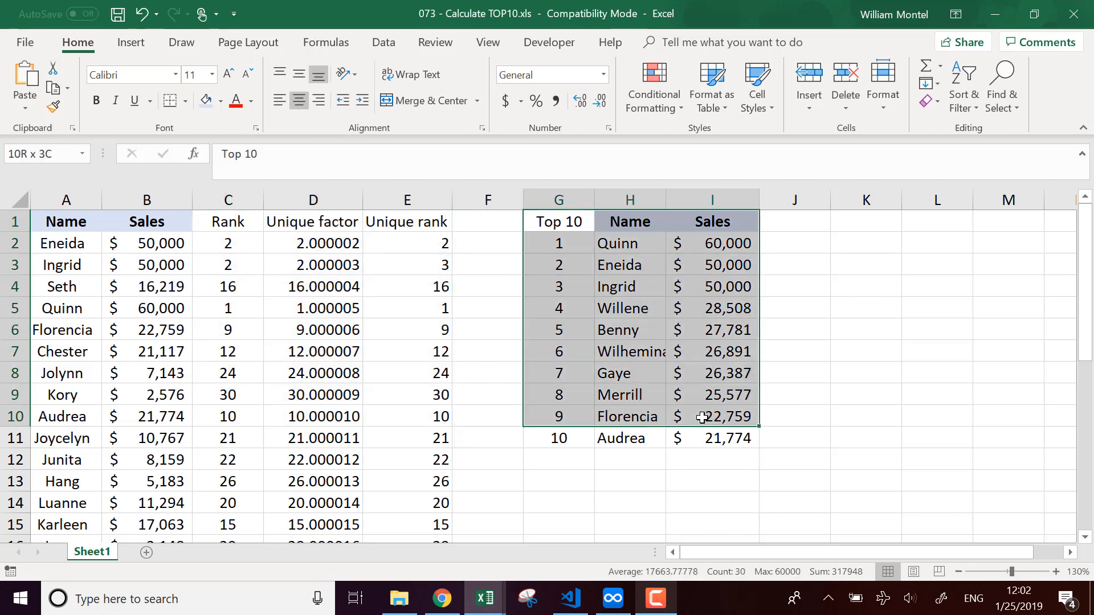
left_click(865, 373)
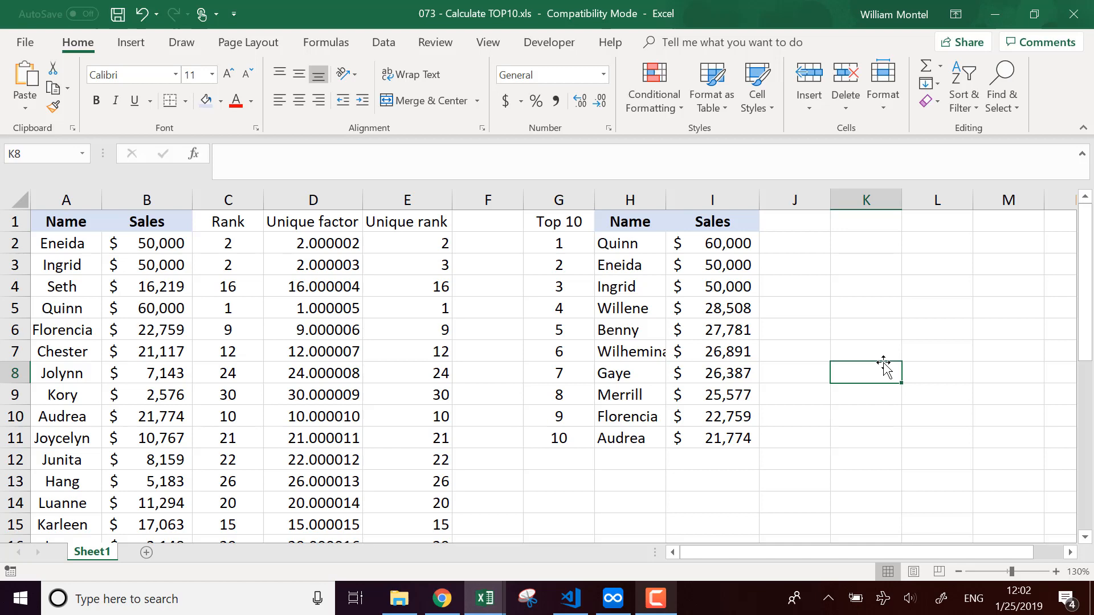
mouse_move(664, 197)
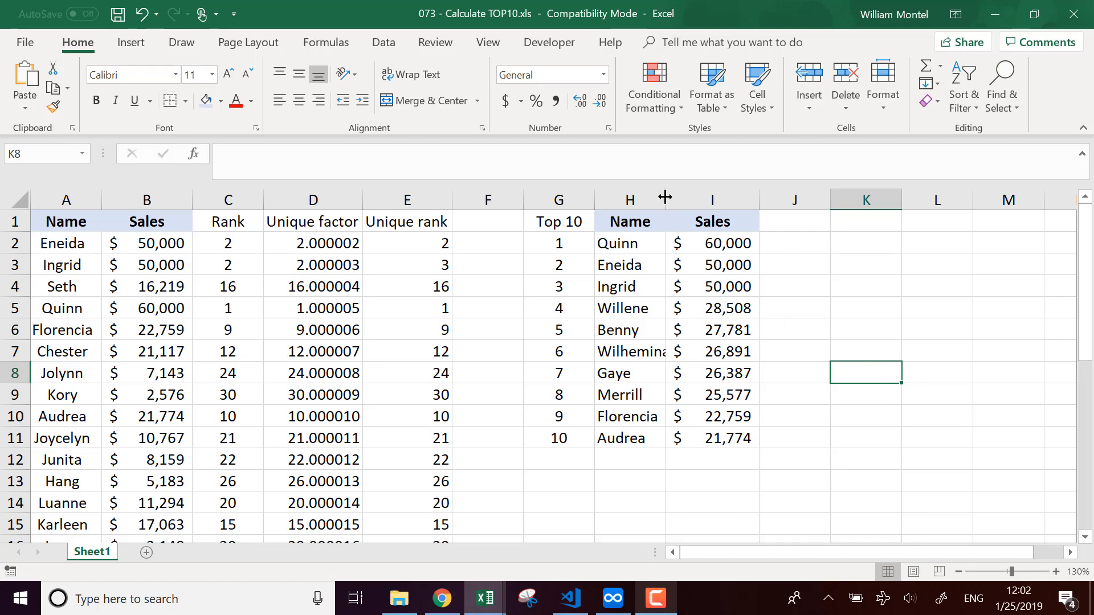